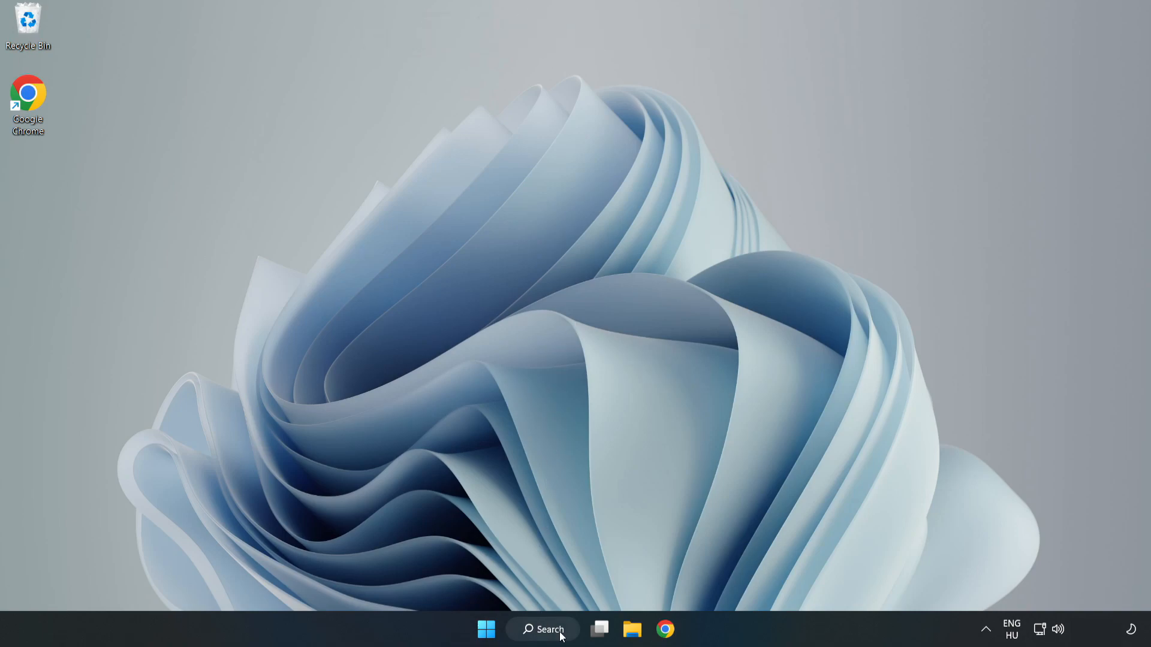
- Search Windows for "device manager" from the taskbar
{"action": "left_click", "coordinate": [543, 630]}
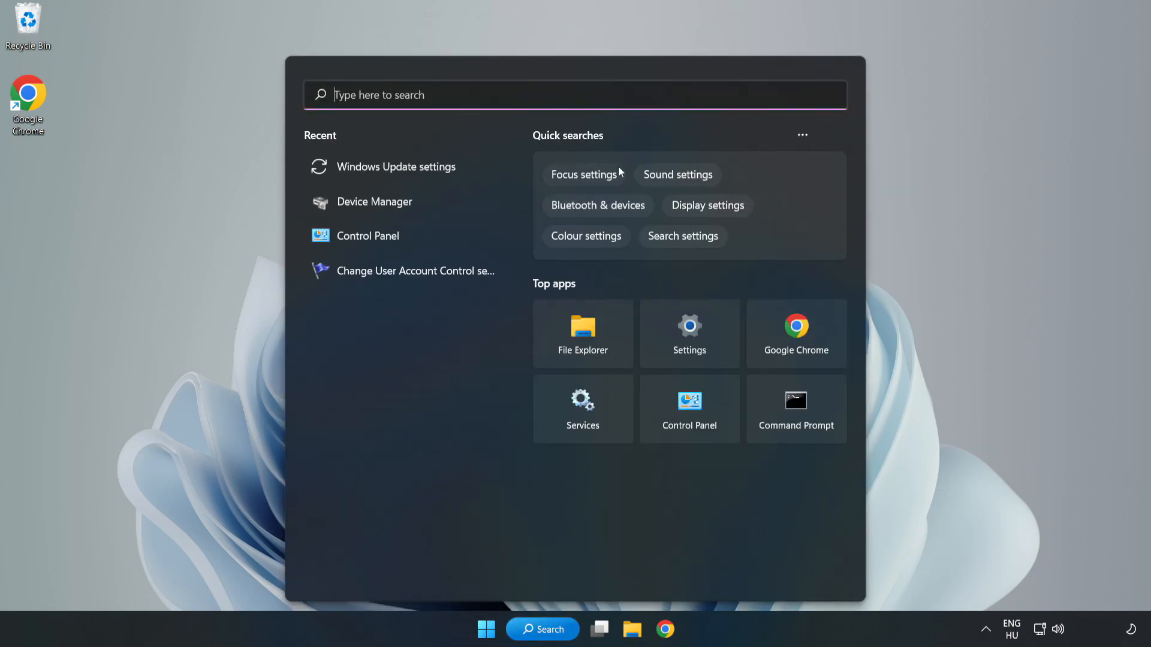
{"action": "type", "text": "device manager"}
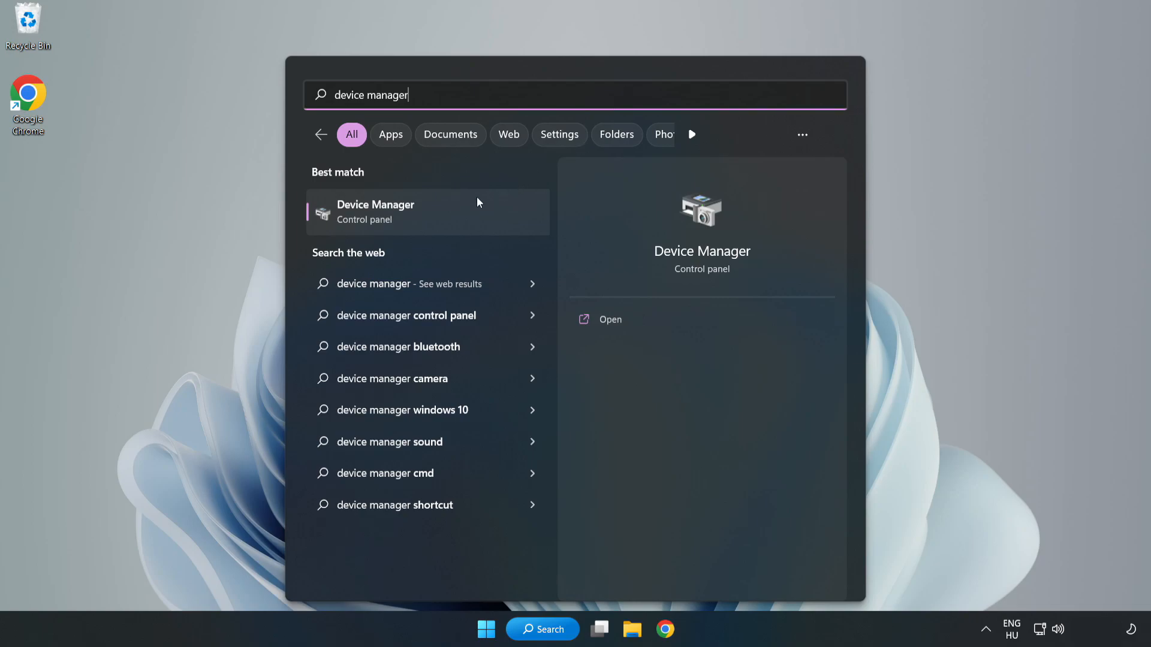
{"action": "mouse_move", "coordinate": [428, 223]}
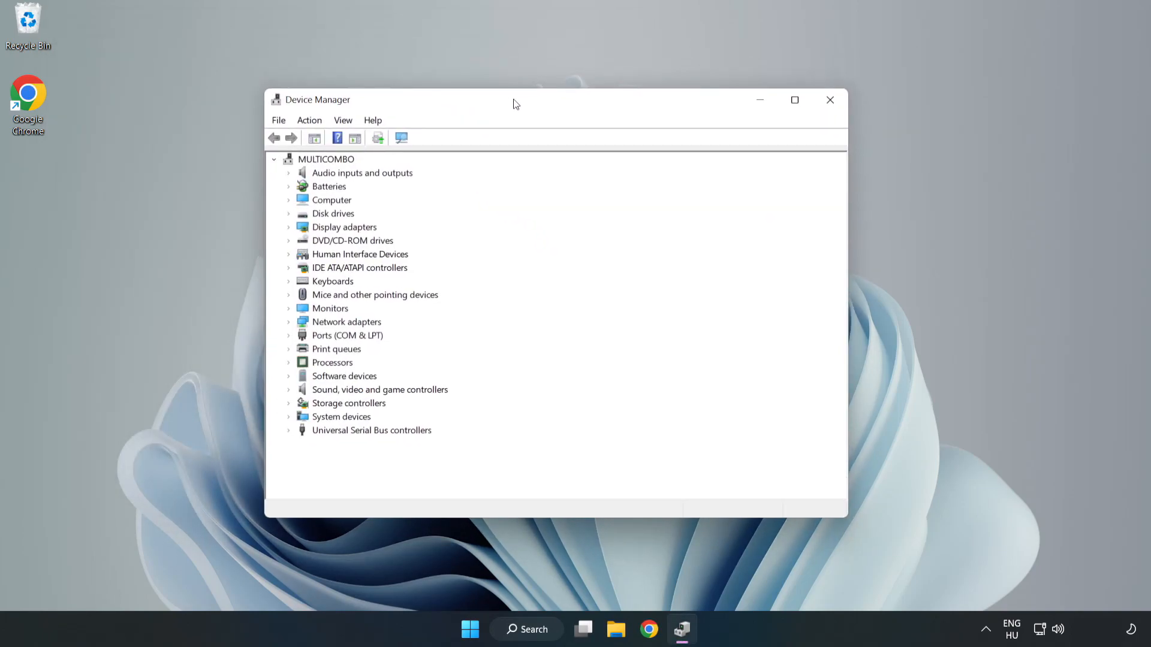
- Expand Display adapters and choose Update driver for the VMware SVGA 3D adapter
{"action": "left_click", "coordinate": [342, 227]}
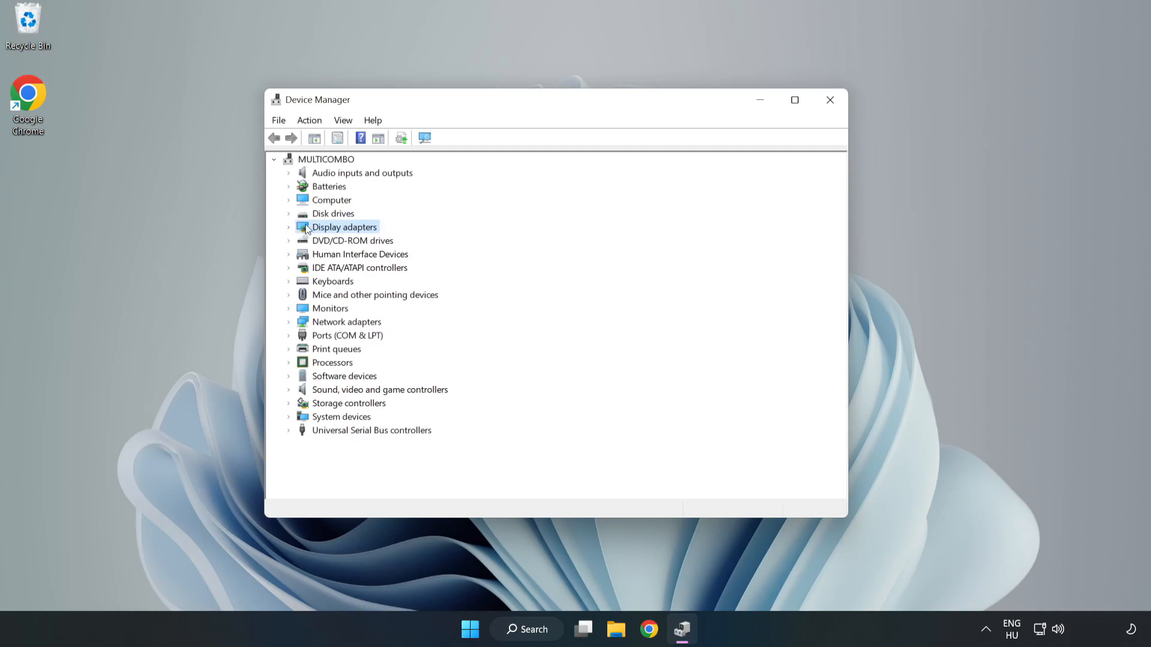
{"action": "left_click", "coordinate": [289, 226]}
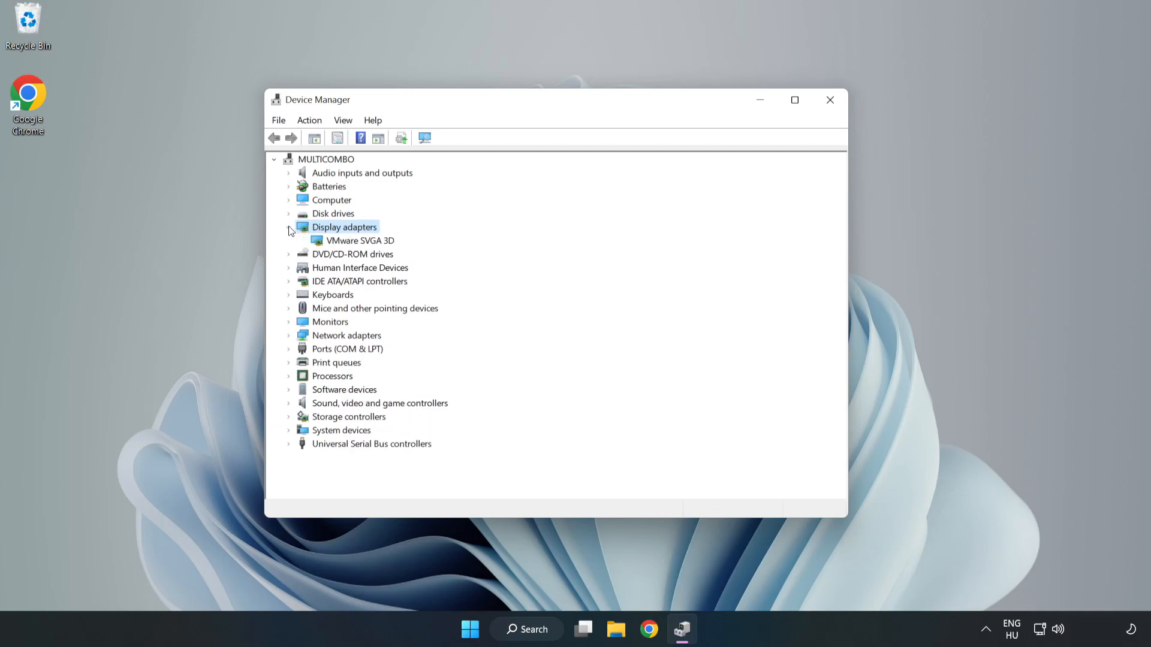
{"action": "left_click", "coordinate": [359, 240]}
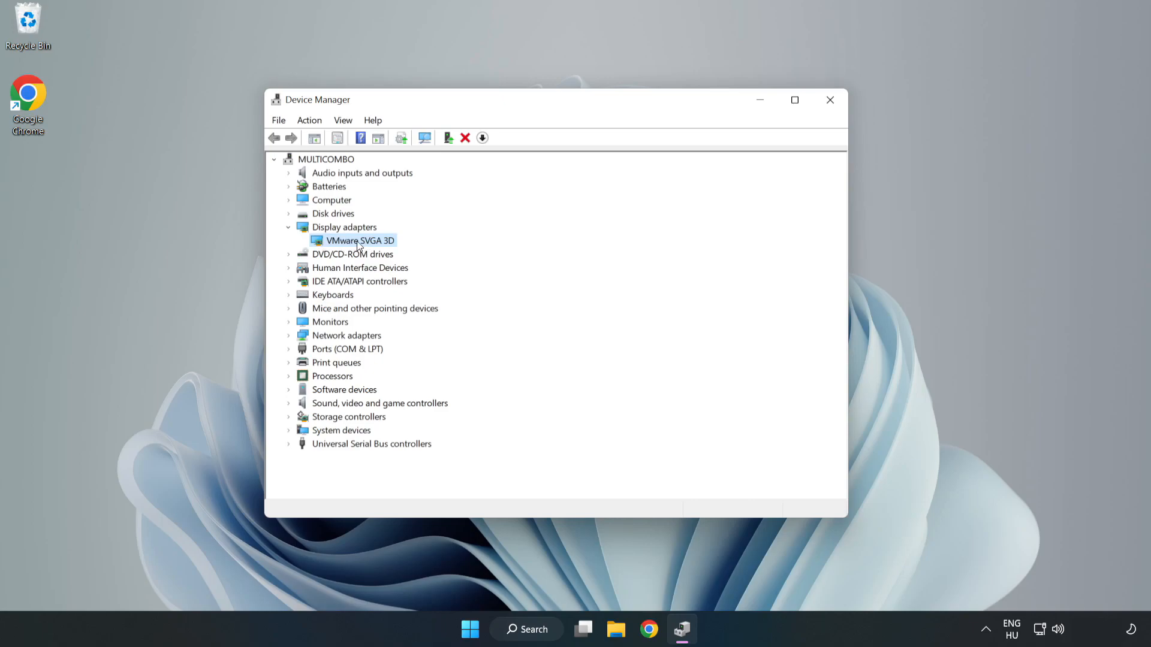
{"action": "right_click", "coordinate": [357, 240]}
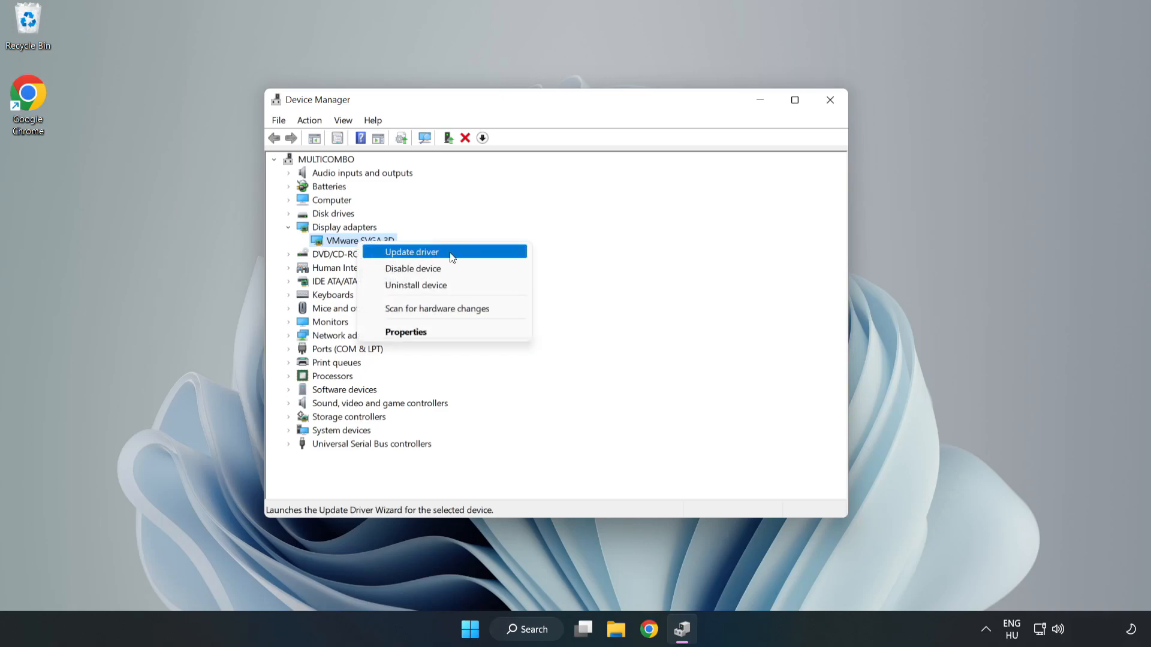
{"action": "left_click", "coordinate": [411, 252]}
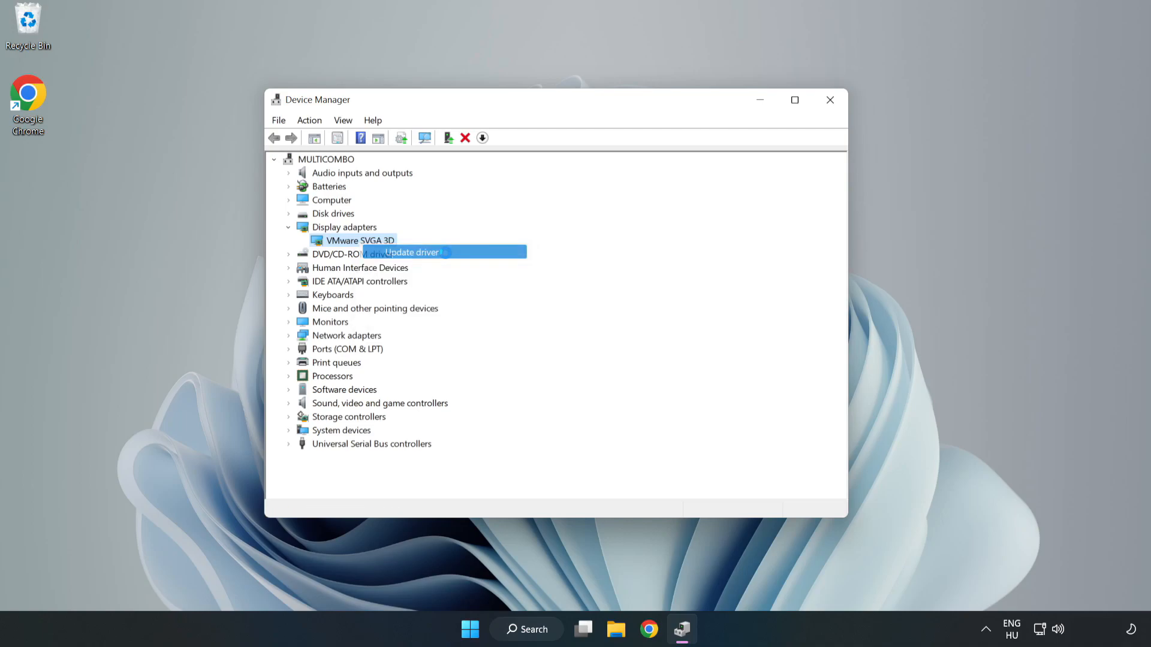
- Search automatically for drivers, accept the 'best drivers already installed' result and close Device Manager
{"action": "left_click", "coordinate": [411, 253]}
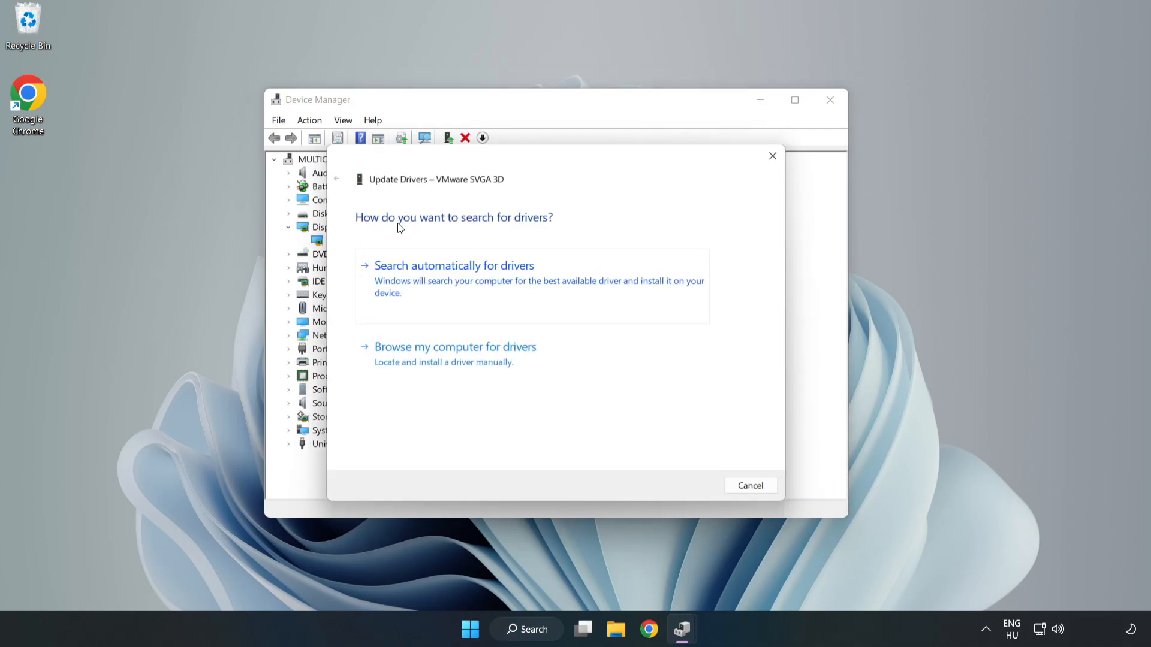
{"action": "mouse_move", "coordinate": [518, 274]}
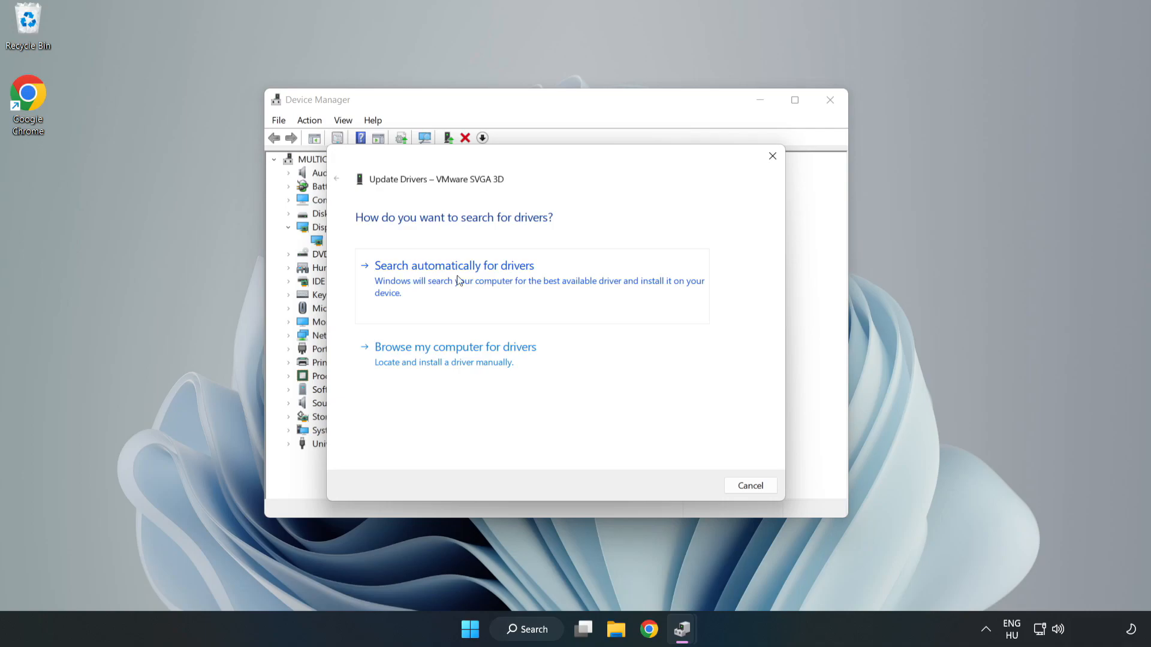
{"action": "left_click", "coordinate": [454, 265]}
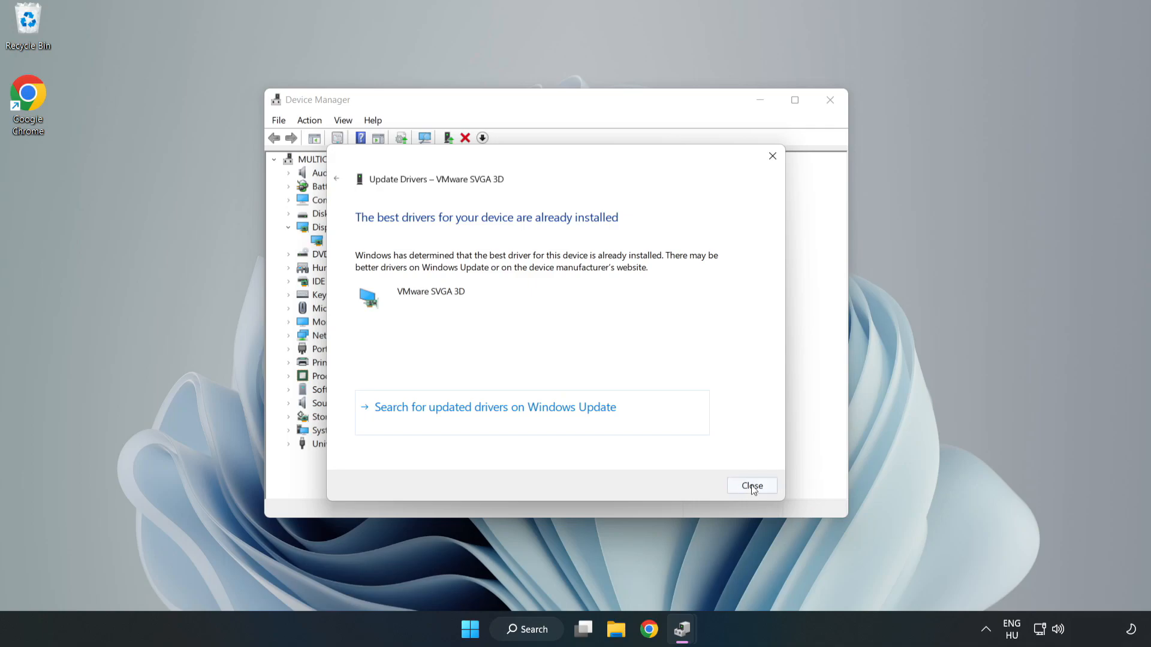
{"action": "left_click", "coordinate": [751, 486]}
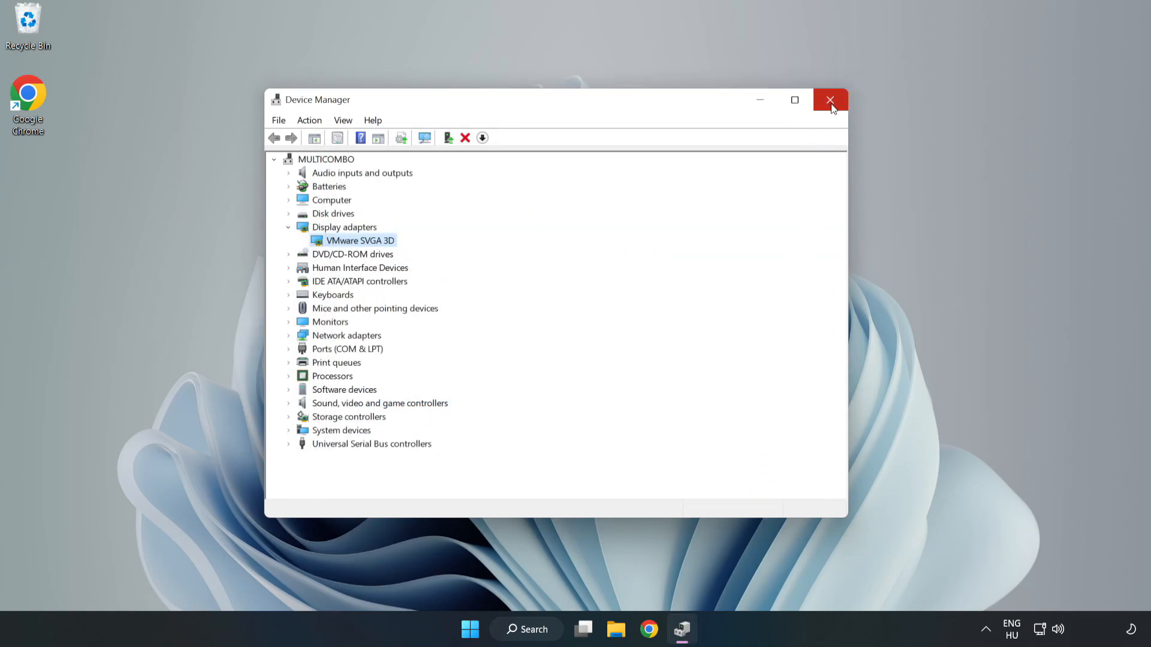
{"action": "left_click", "coordinate": [830, 99]}
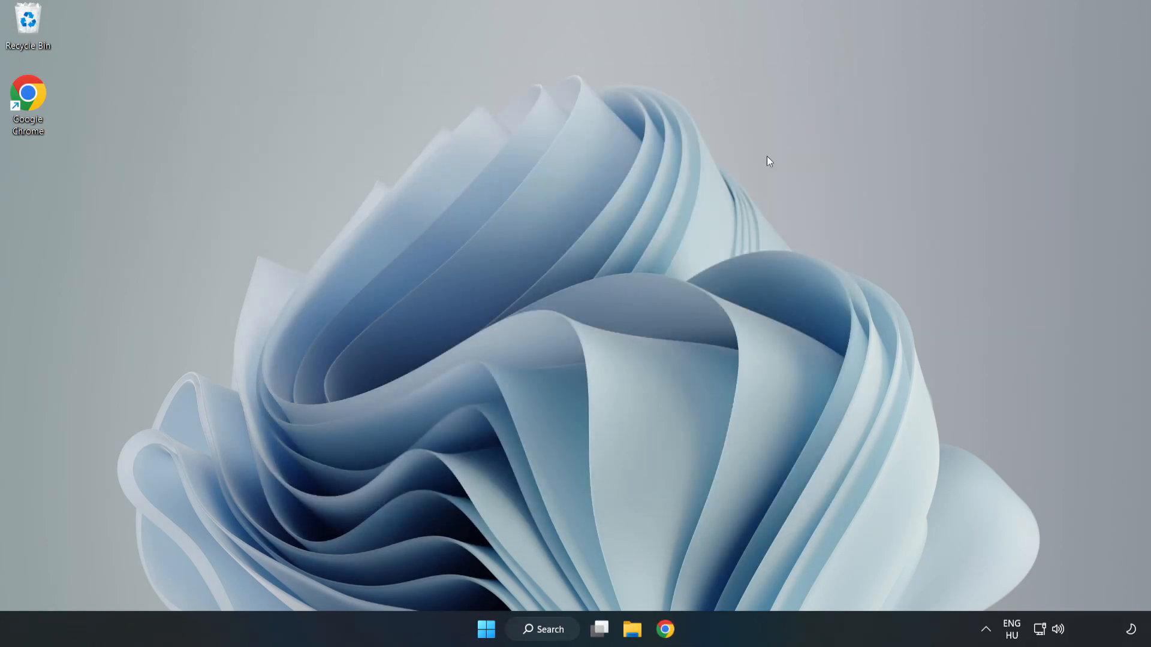
- Search Windows for "update" to reach Windows Update settings
{"action": "left_click", "coordinate": [542, 630]}
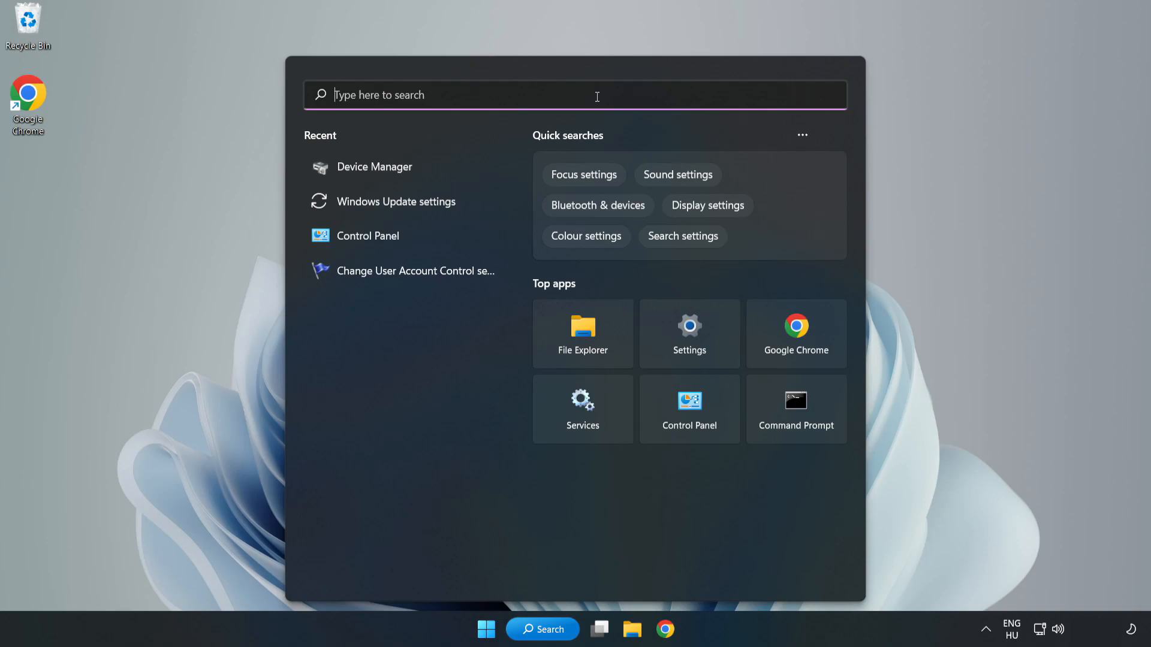
{"action": "type", "text": "upda"}
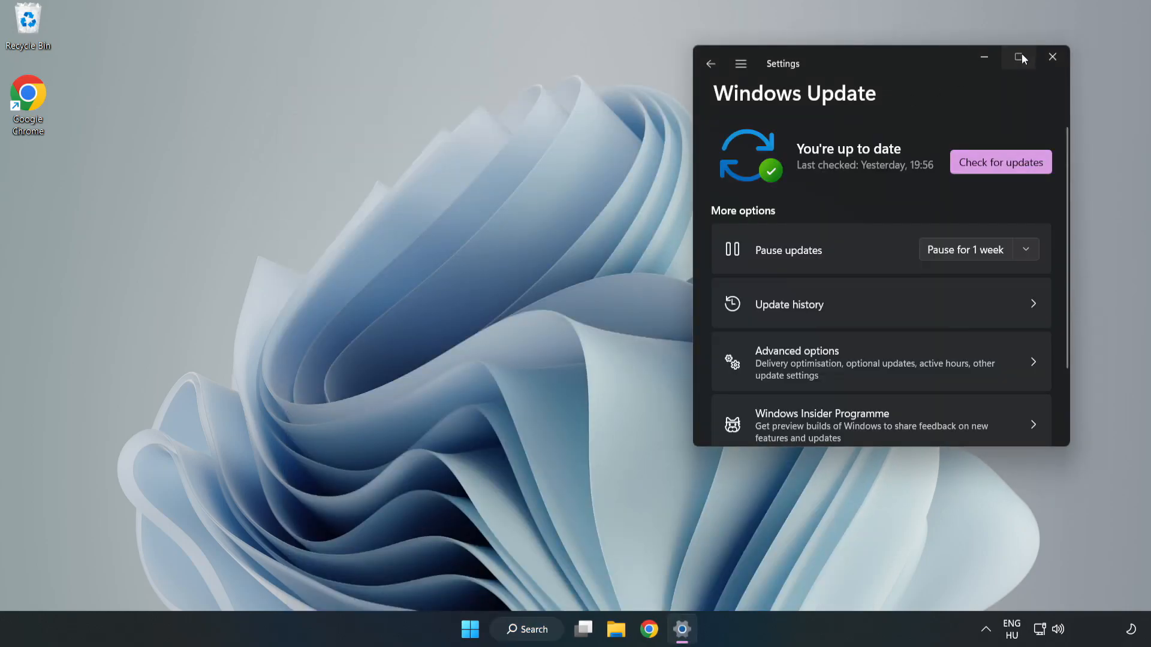
- Maximize Settings and run Check for updates on the Windows Update page
{"action": "left_click", "coordinate": [1019, 57]}
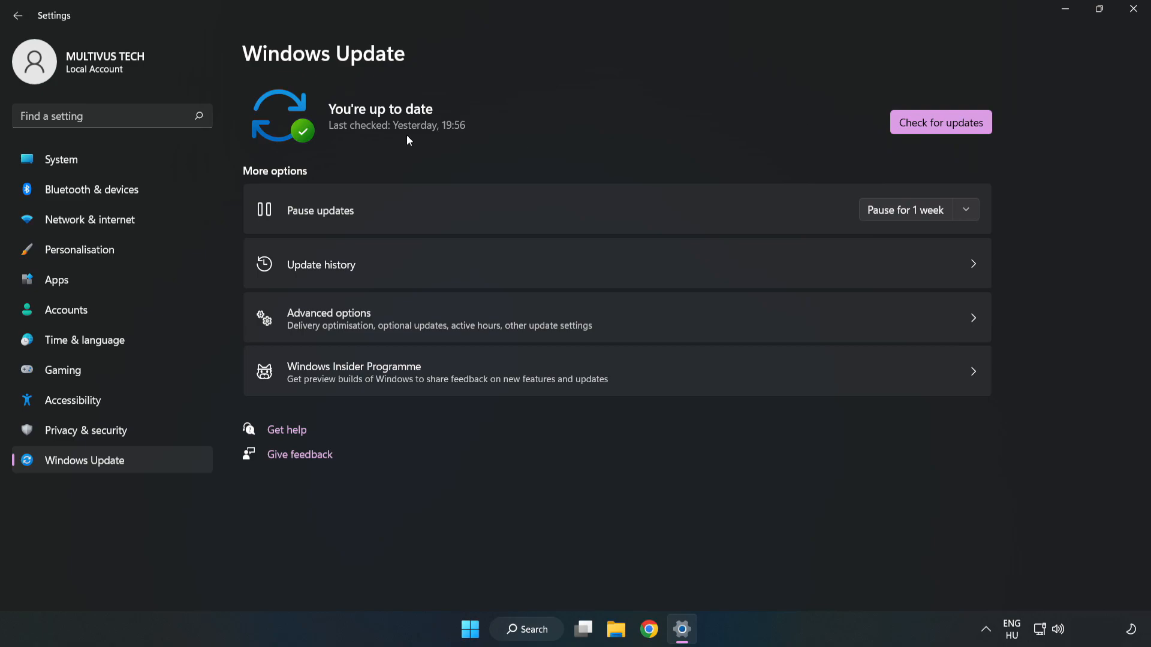
{"action": "left_click", "coordinate": [940, 122]}
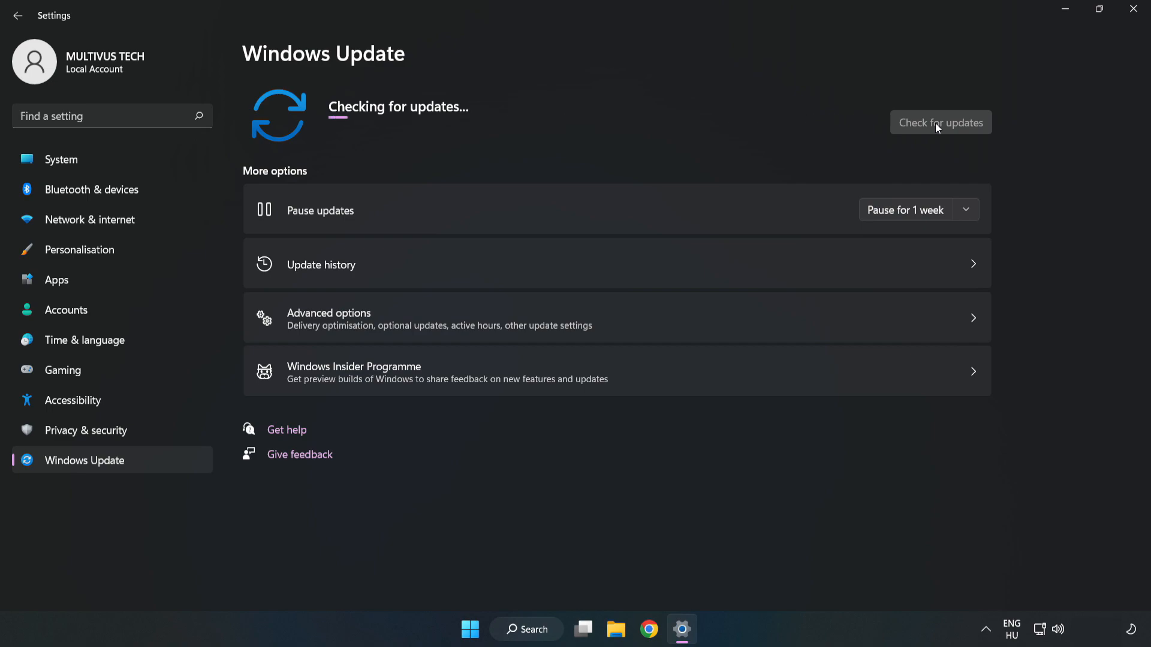
{"action": "left_click", "coordinate": [940, 122]}
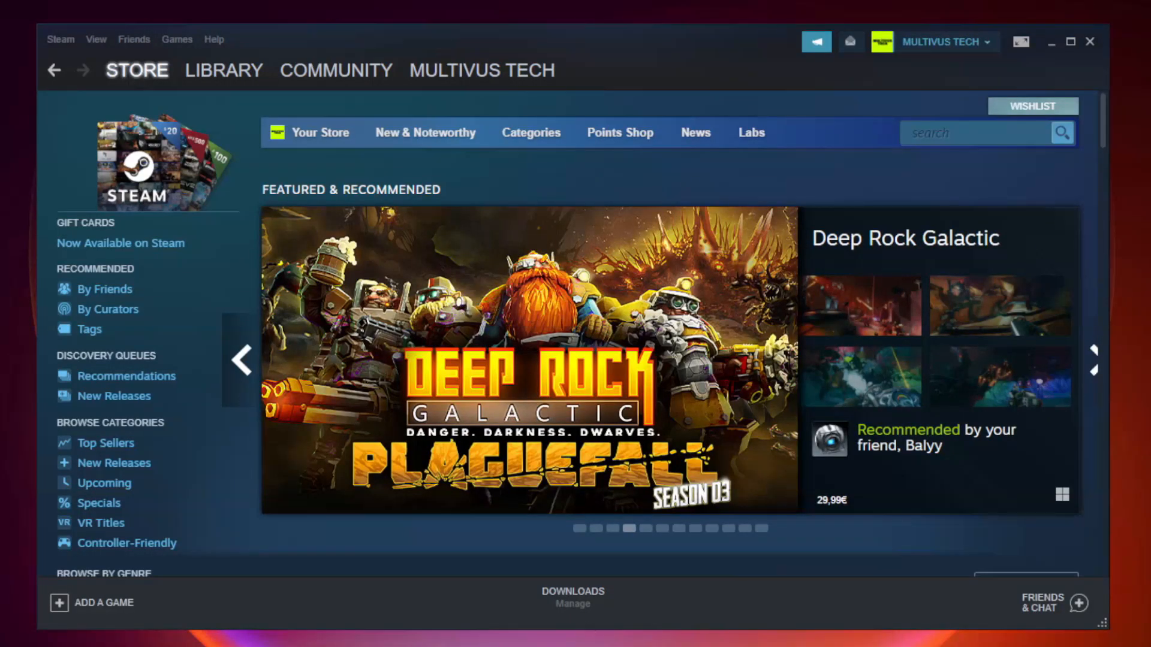
- Go to the Steam Library and bring up Properties for Unturned under Favorites
{"action": "left_click", "coordinate": [224, 71]}
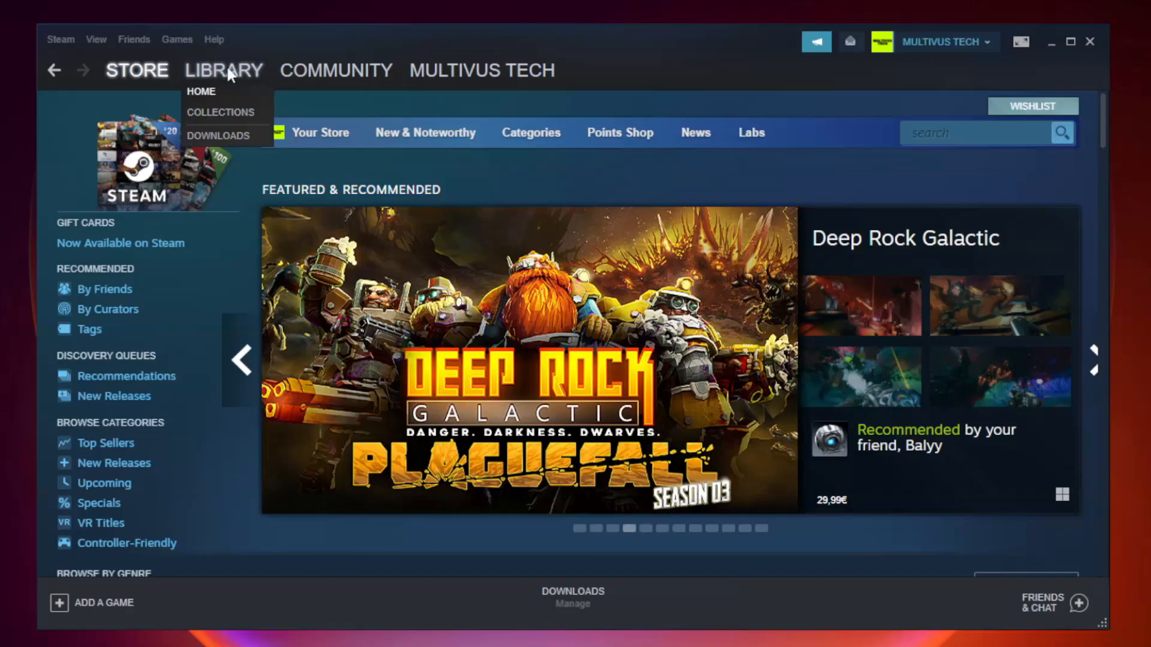
{"action": "left_click", "coordinate": [202, 91]}
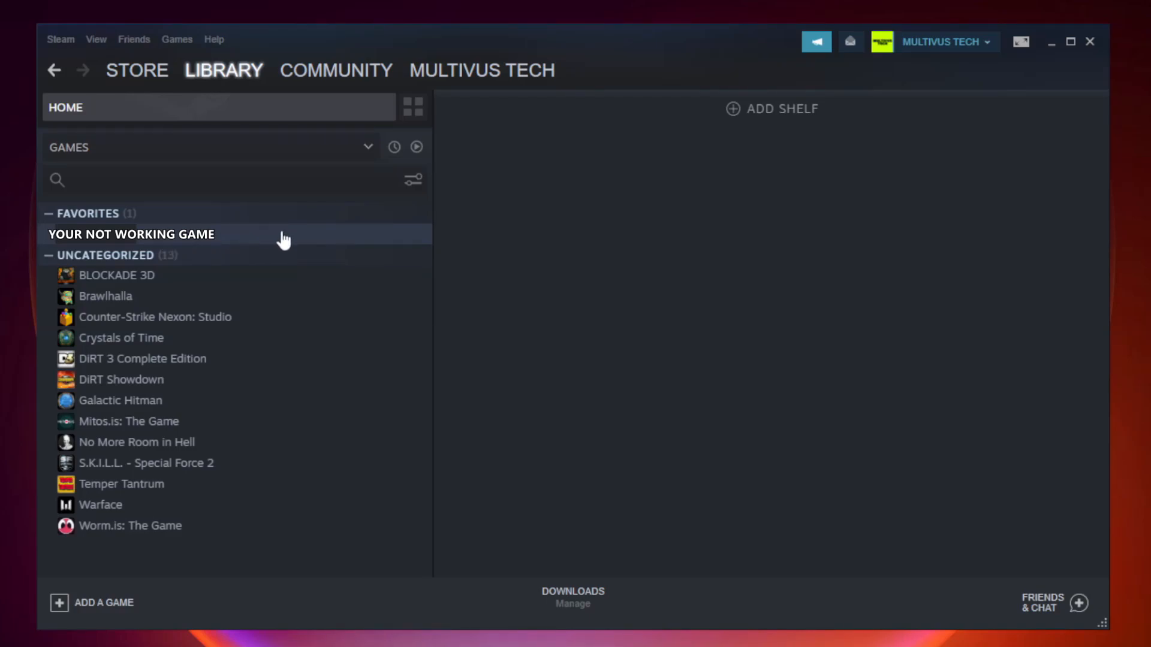
{"action": "right_click", "coordinate": [131, 234]}
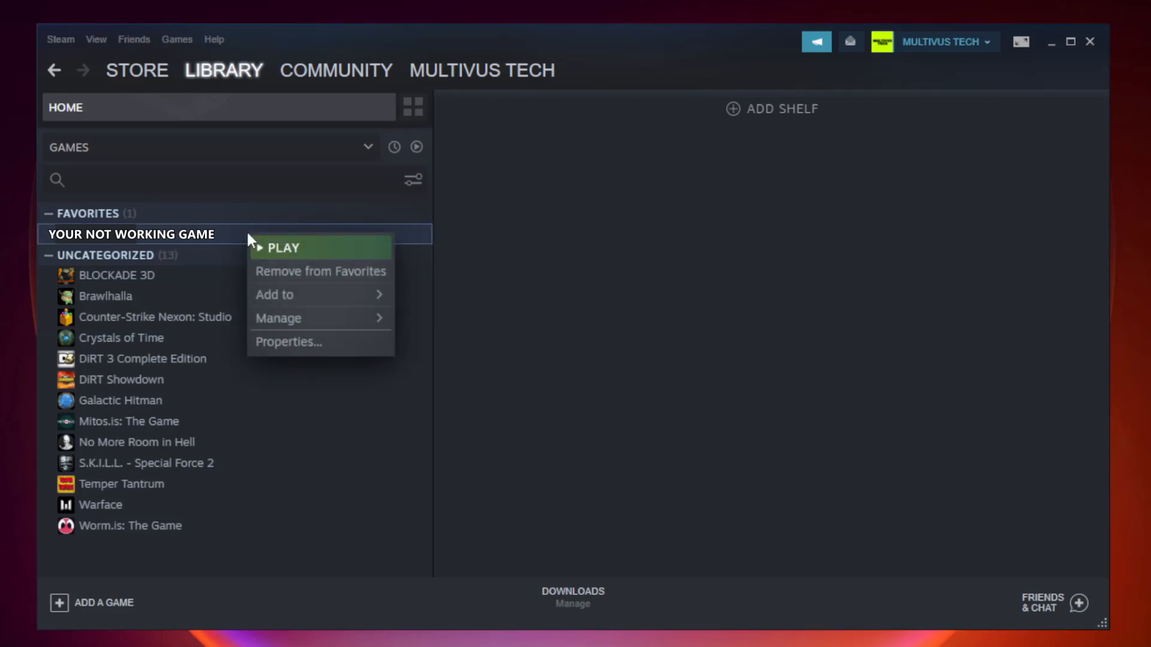
{"action": "mouse_move", "coordinate": [308, 347]}
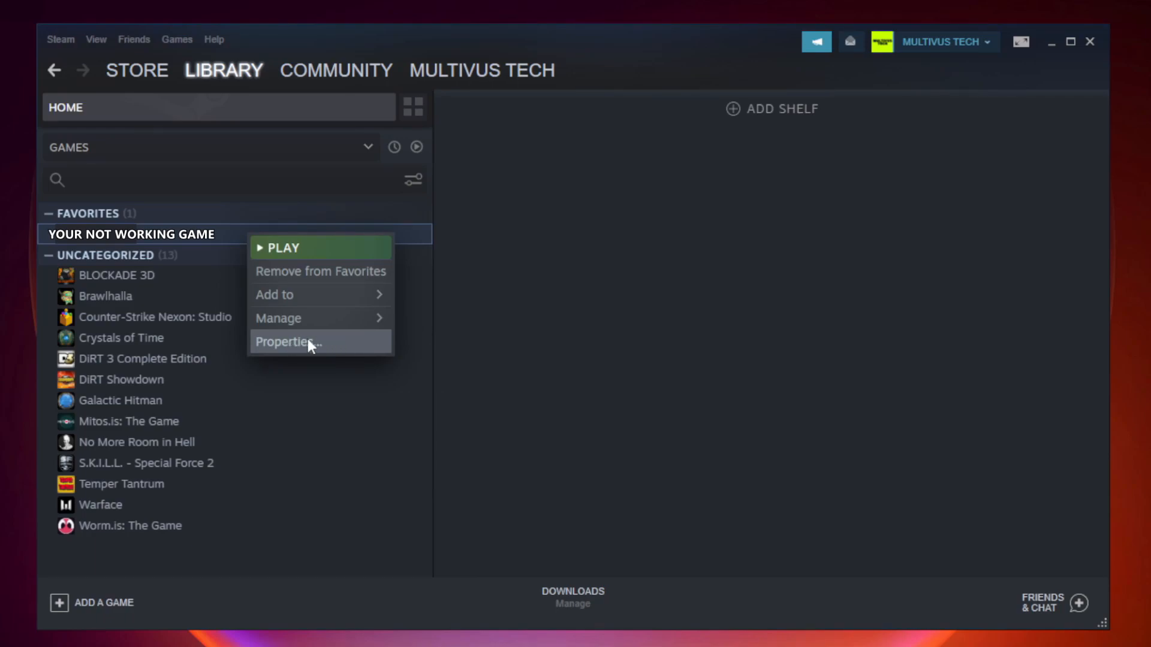
{"action": "left_click", "coordinate": [285, 342]}
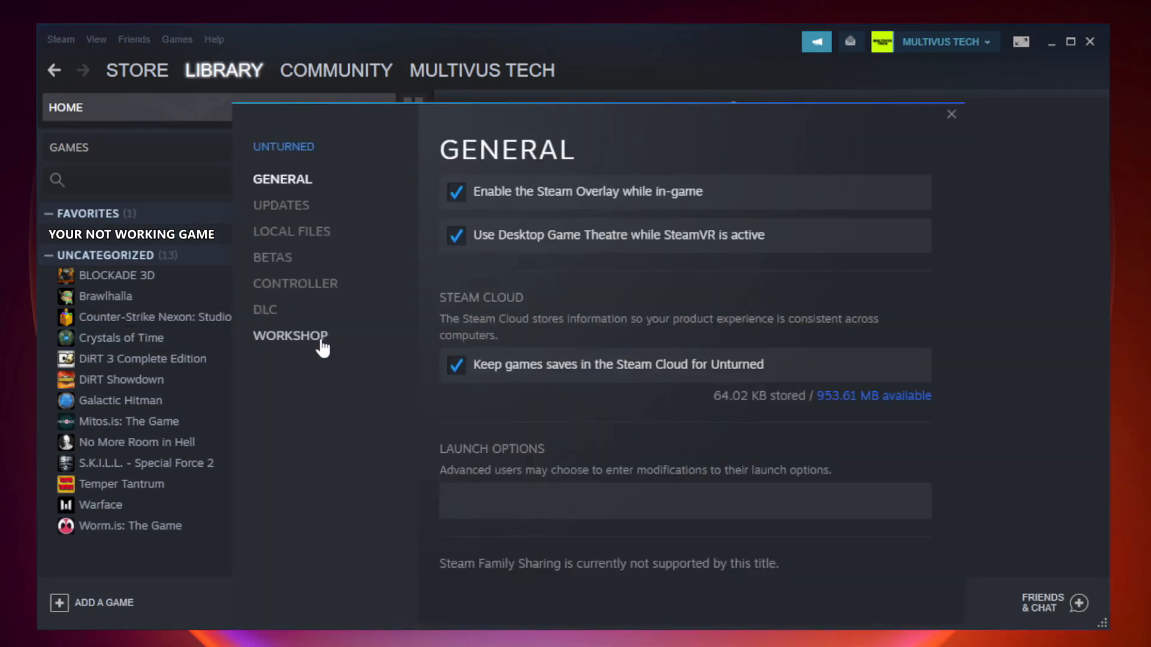
{"action": "mouse_move", "coordinate": [307, 248]}
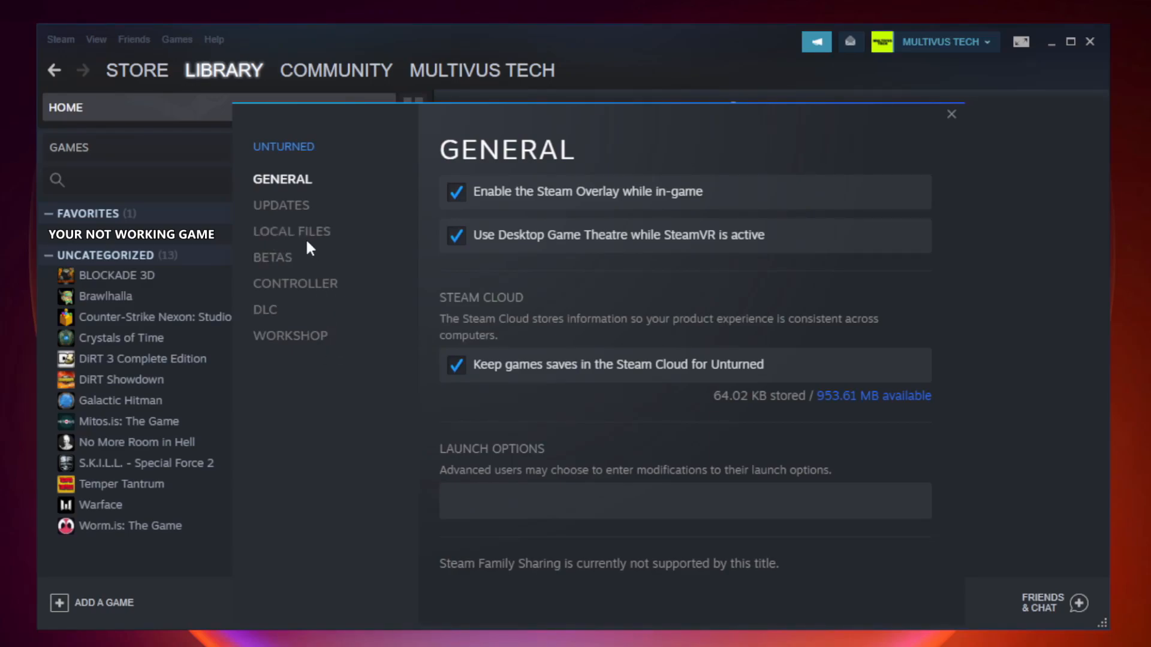
{"action": "mouse_move", "coordinate": [291, 231]}
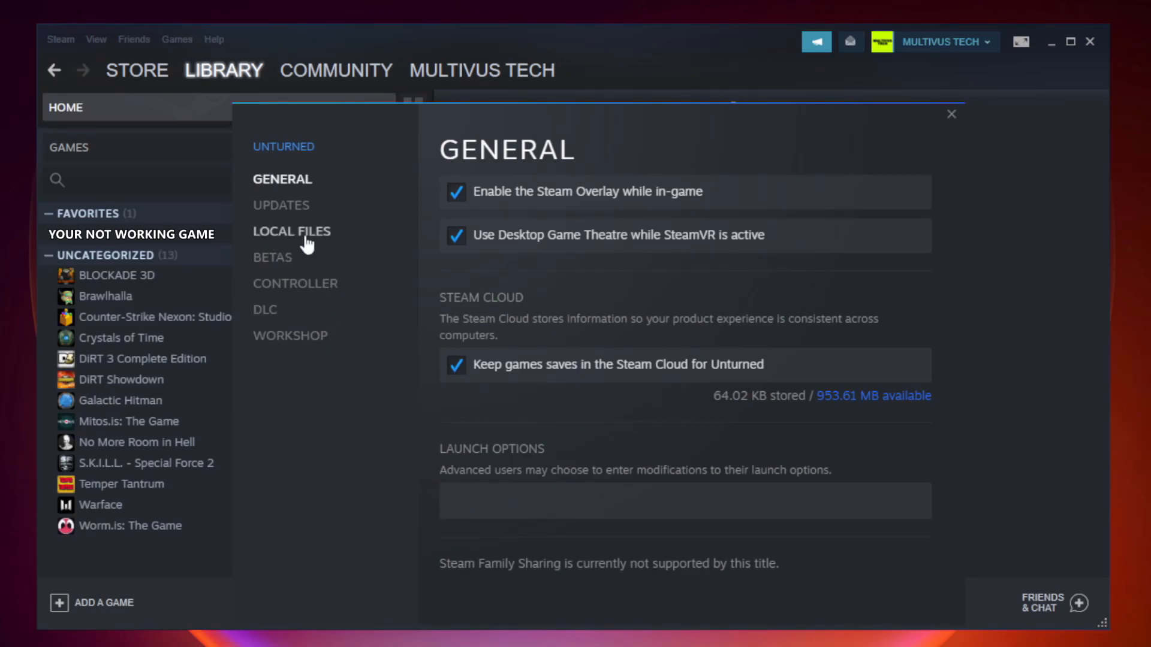
- Under Local Files, verify integrity of game files until all 9192 files validate
{"action": "left_click", "coordinate": [291, 232]}
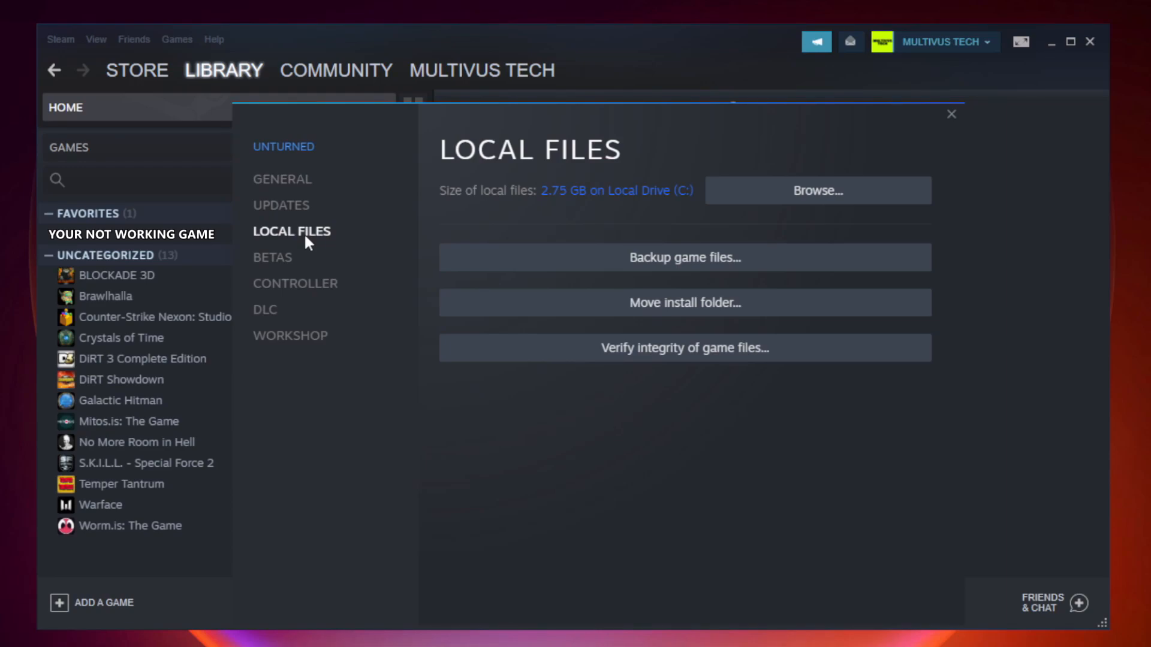
{"action": "mouse_move", "coordinate": [777, 359]}
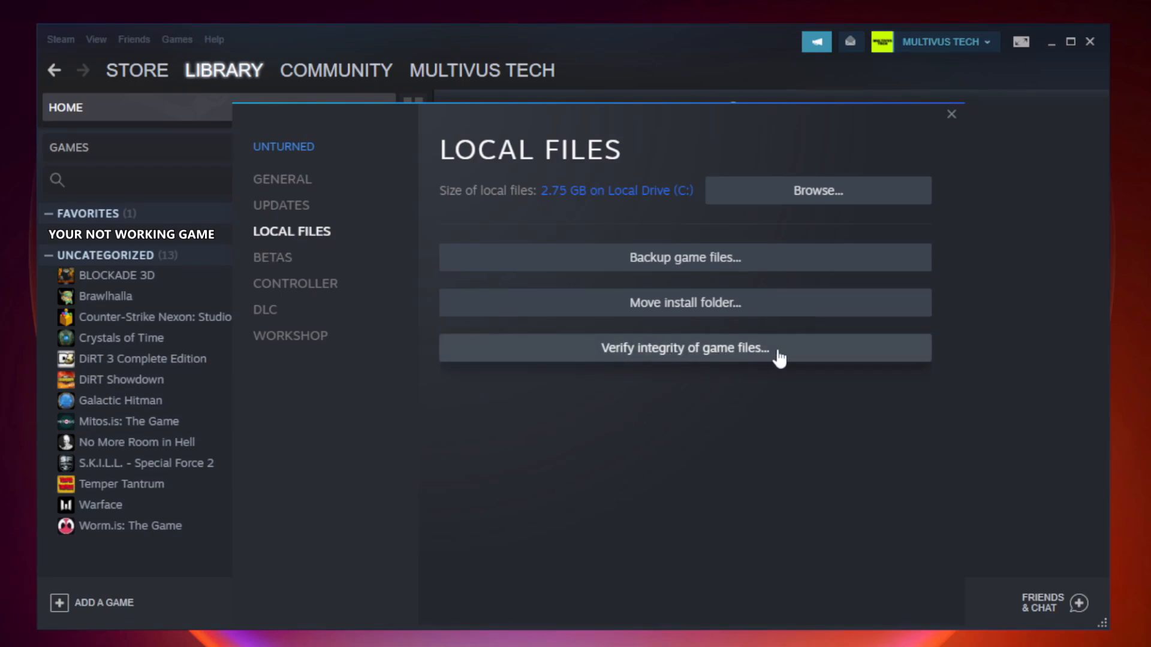
{"action": "mouse_move", "coordinate": [695, 361]}
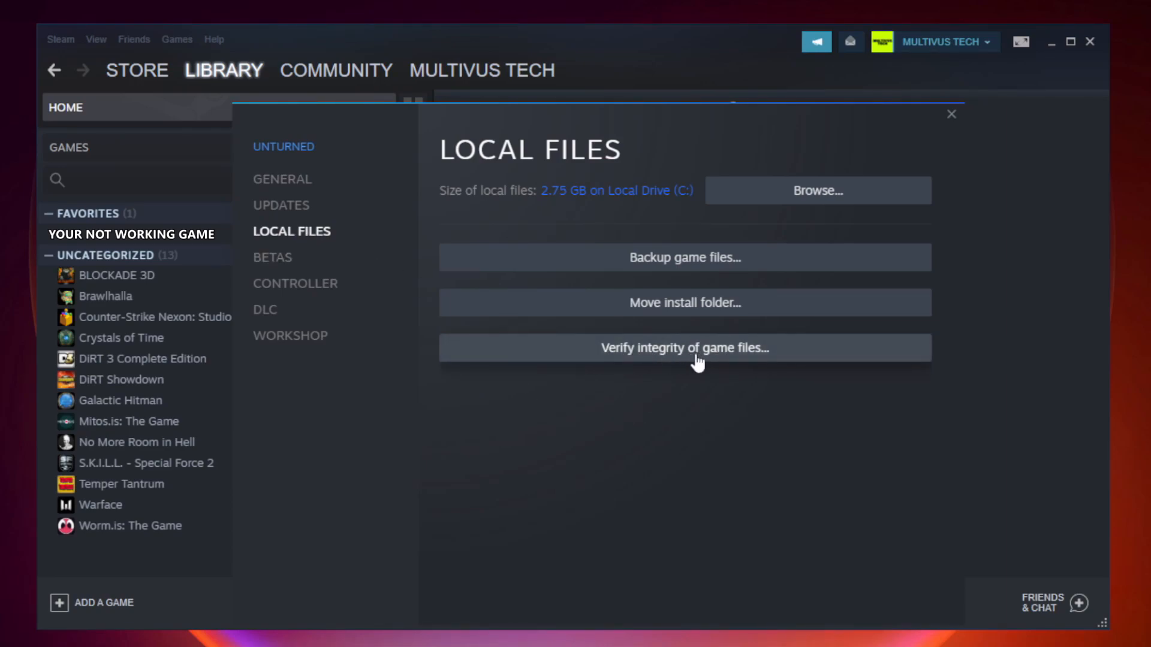
{"action": "left_click", "coordinate": [685, 348]}
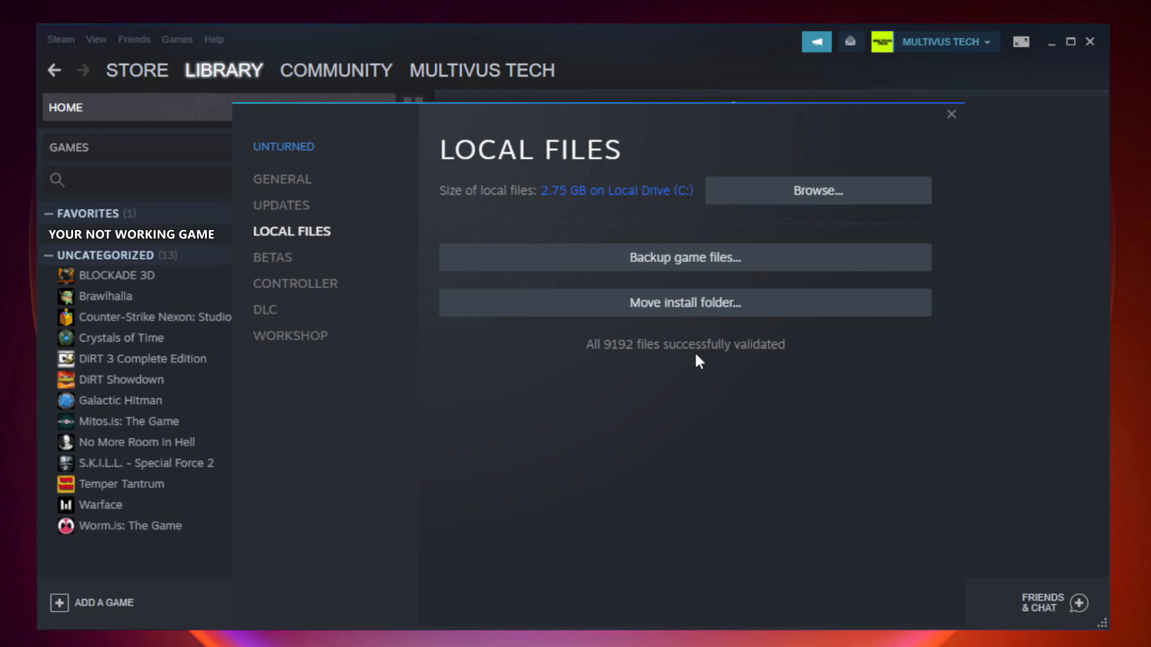
{"action": "mouse_move", "coordinate": [764, 371]}
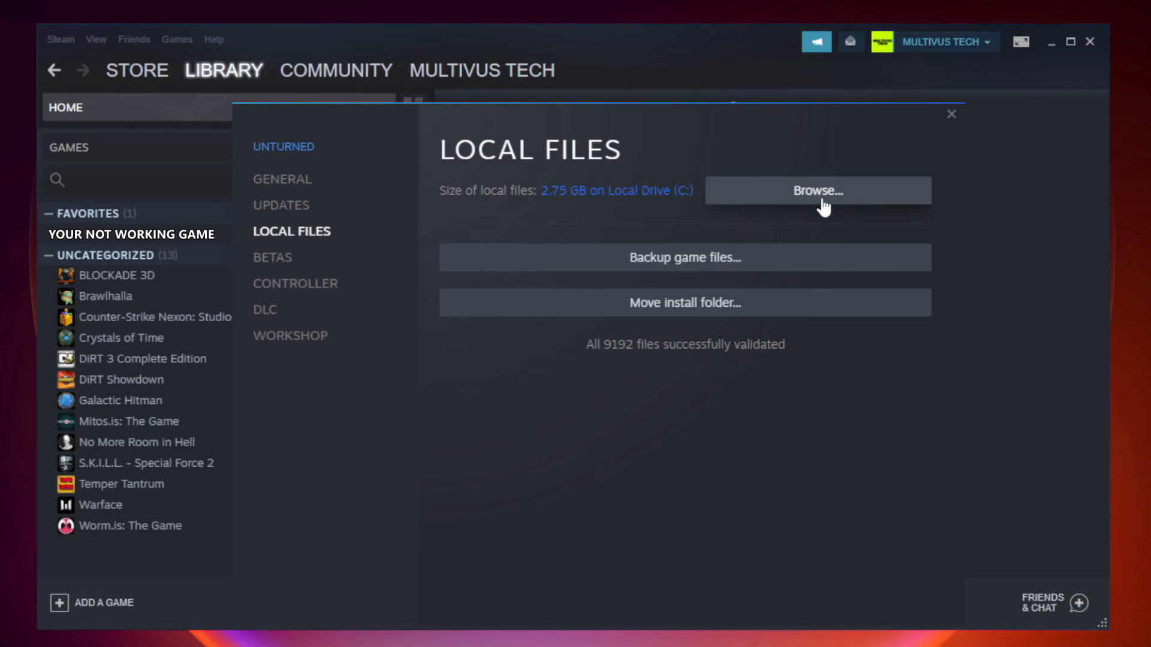
- Browse to the install folder and show Properties of the YOUR NOT WORKING GAME shortcut
{"action": "left_click", "coordinate": [816, 190]}
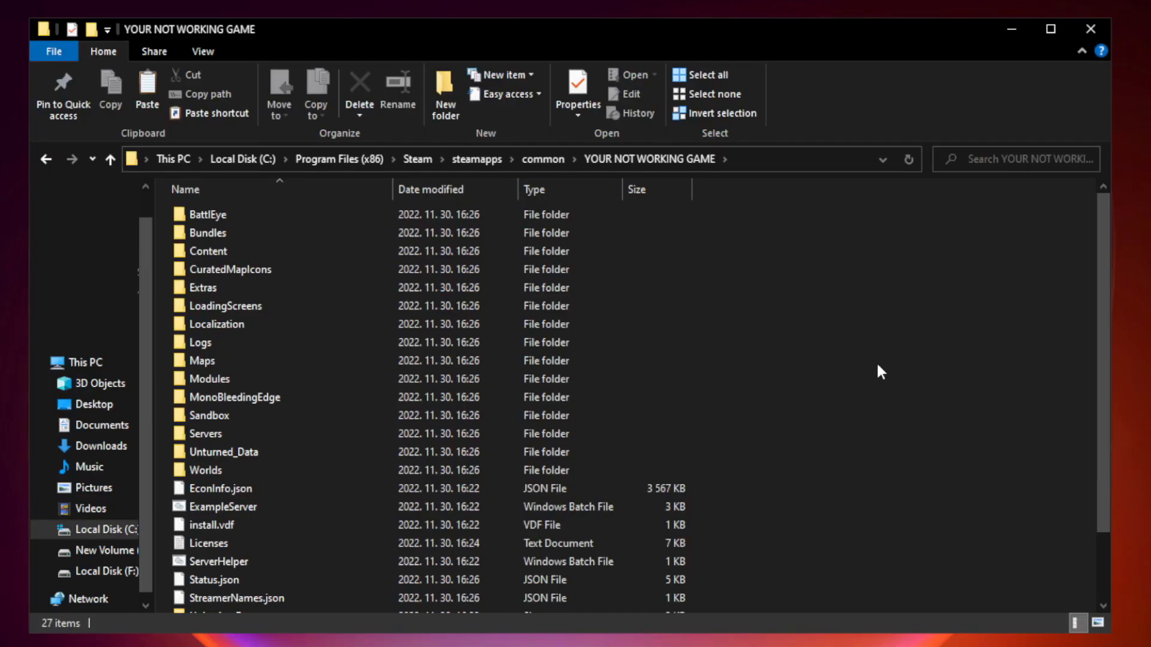
{"action": "scroll", "scroll_direction": "down", "scroll_amount": 3}
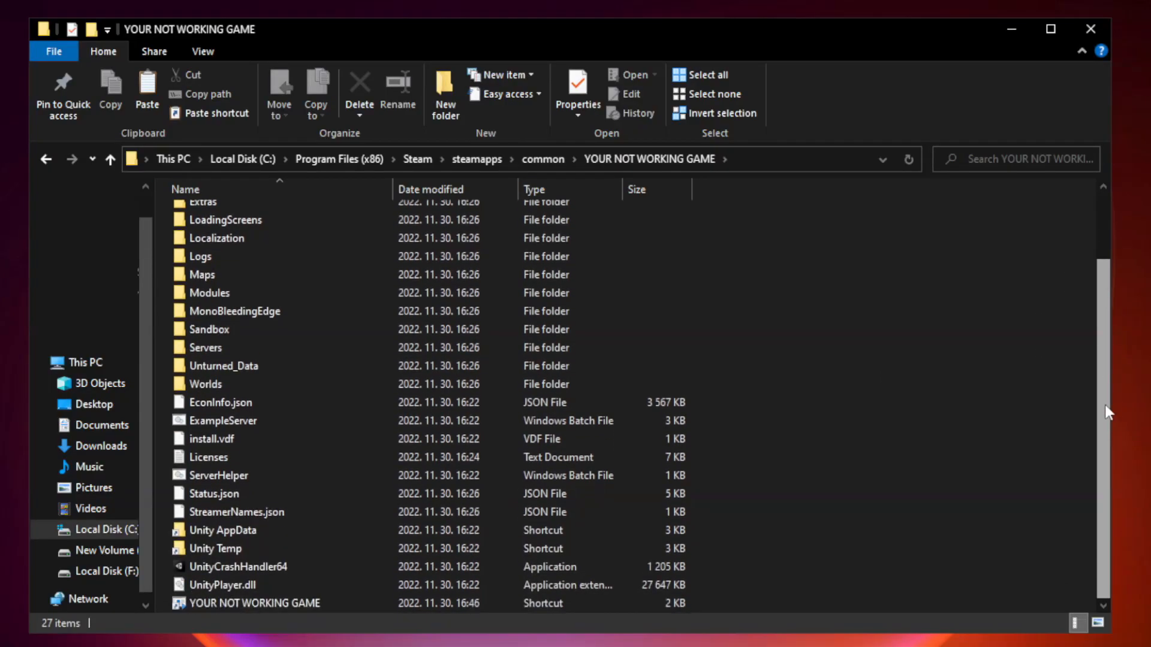
{"action": "left_click", "coordinate": [280, 603]}
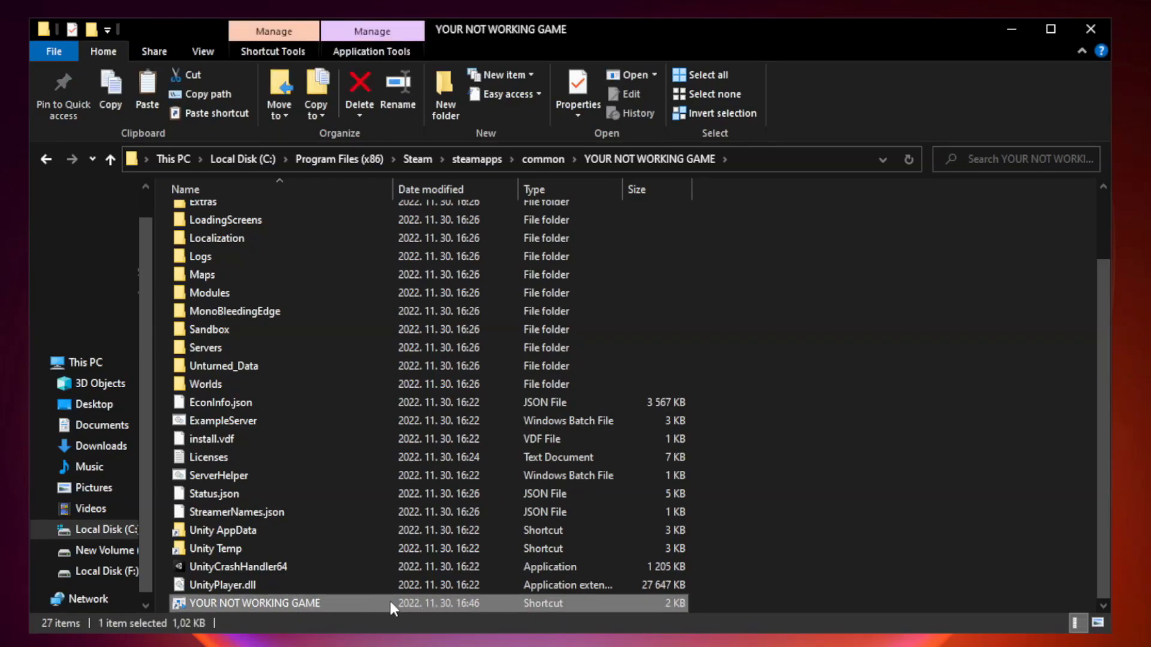
{"action": "right_click", "coordinate": [272, 603]}
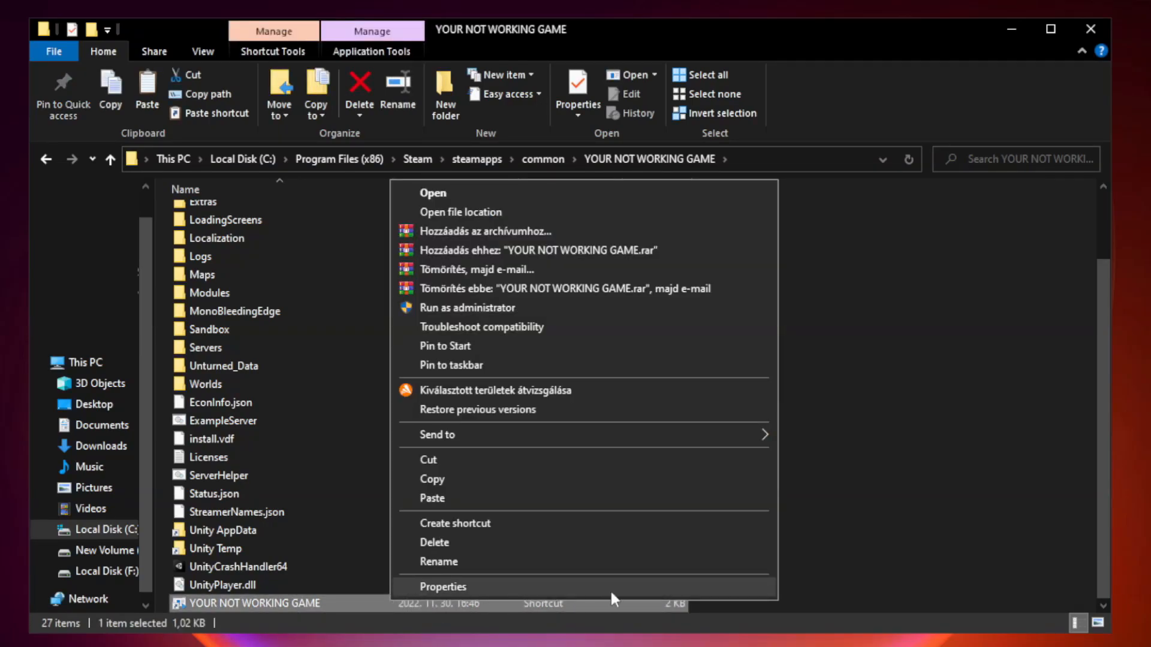
{"action": "left_click", "coordinate": [441, 586]}
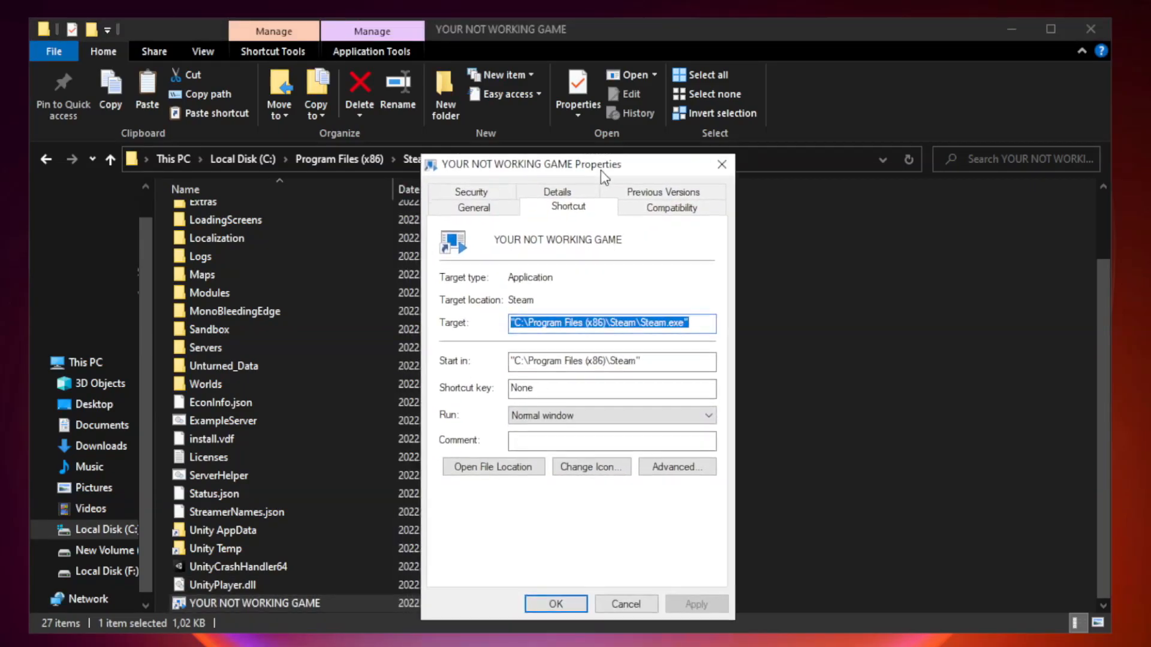
- On the Compatibility tab, enable compatibility mode targeting Windows 8
{"action": "left_click_drag", "start_coordinate": [602, 164], "coordinate": [556, 123]}
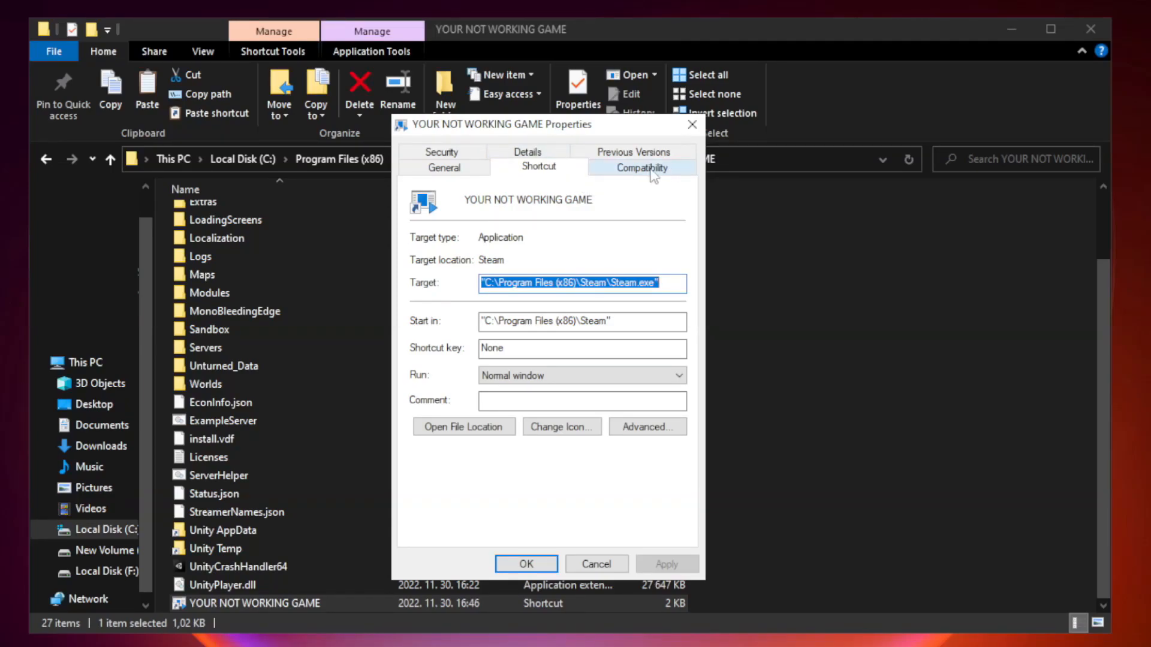
{"action": "left_click", "coordinate": [640, 153]}
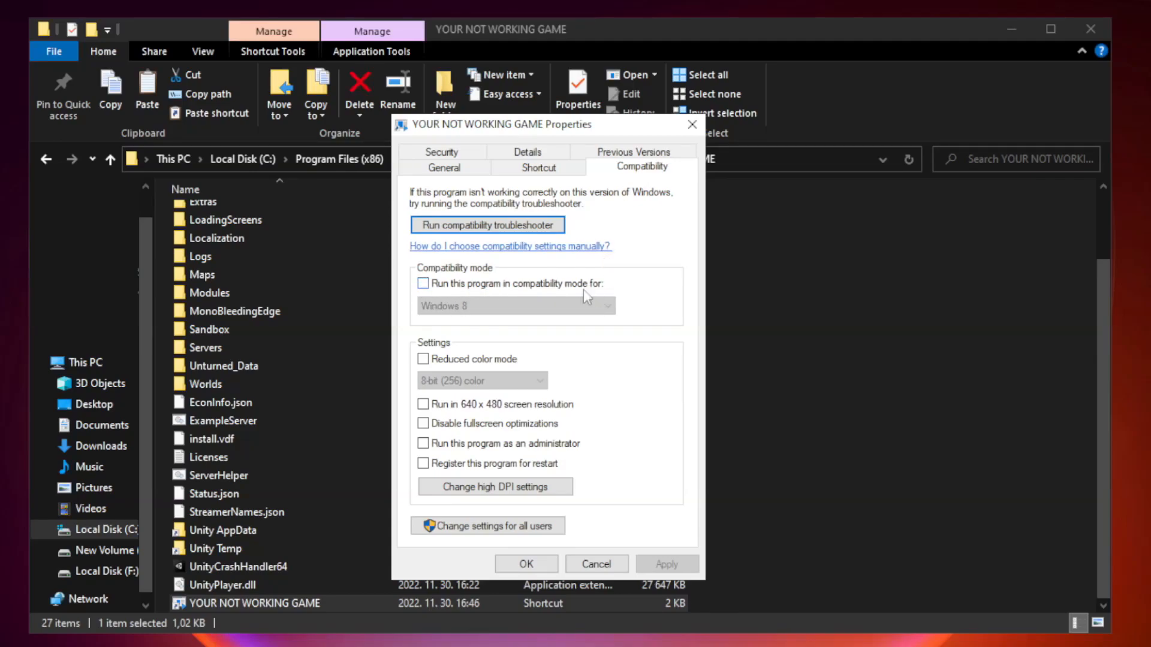
{"action": "left_click", "coordinate": [423, 283]}
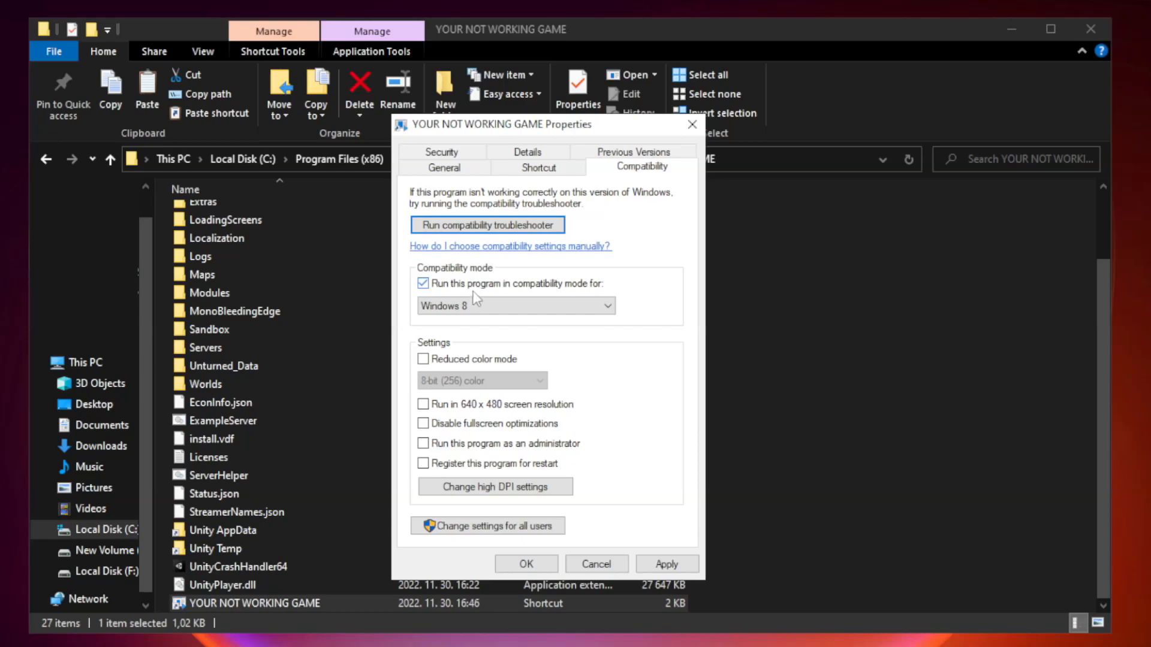
{"action": "left_click", "coordinate": [516, 306]}
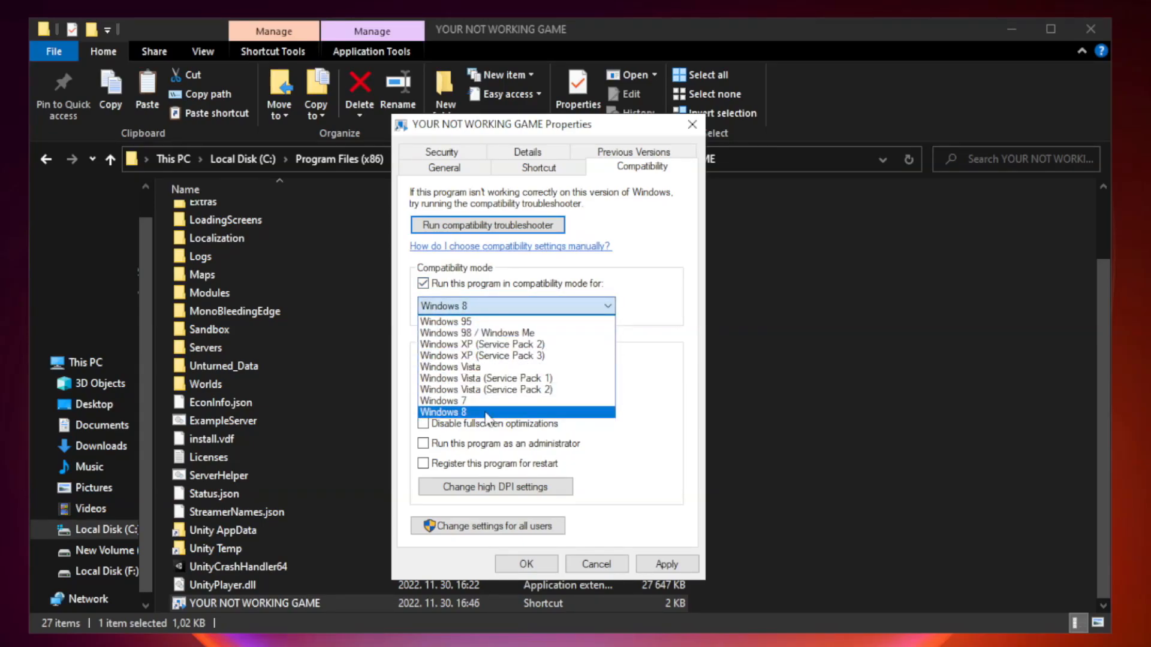
{"action": "left_click", "coordinate": [442, 411]}
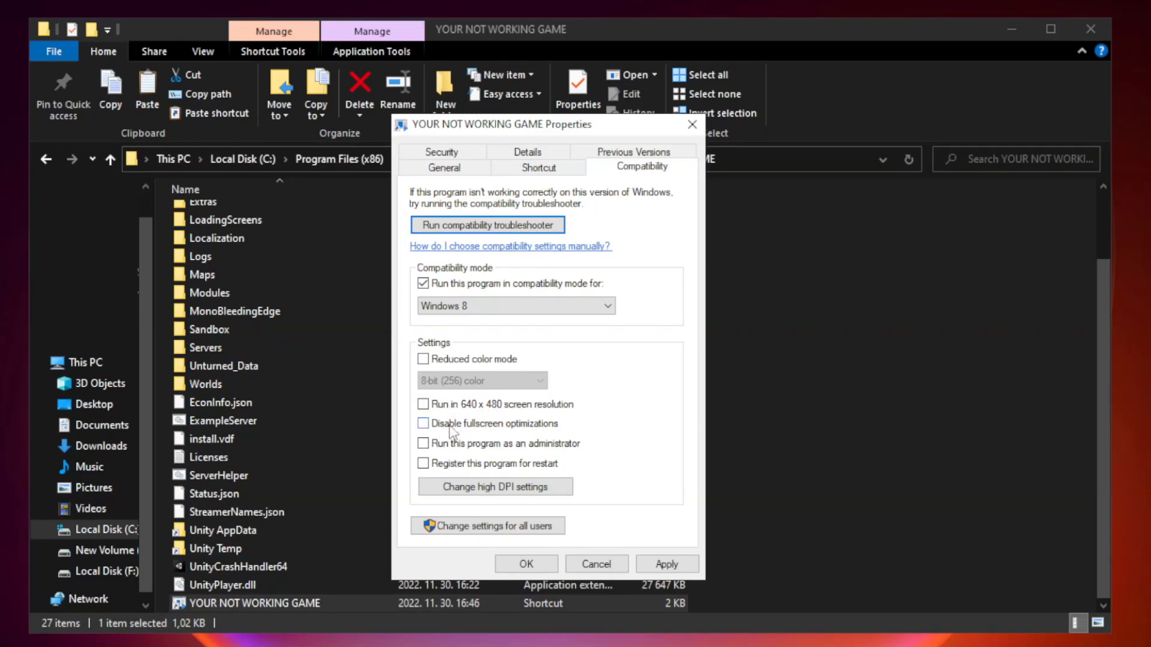
- Disable fullscreen optimizations, run as administrator, apply the settings and close the game folder
{"action": "left_click", "coordinate": [423, 423]}
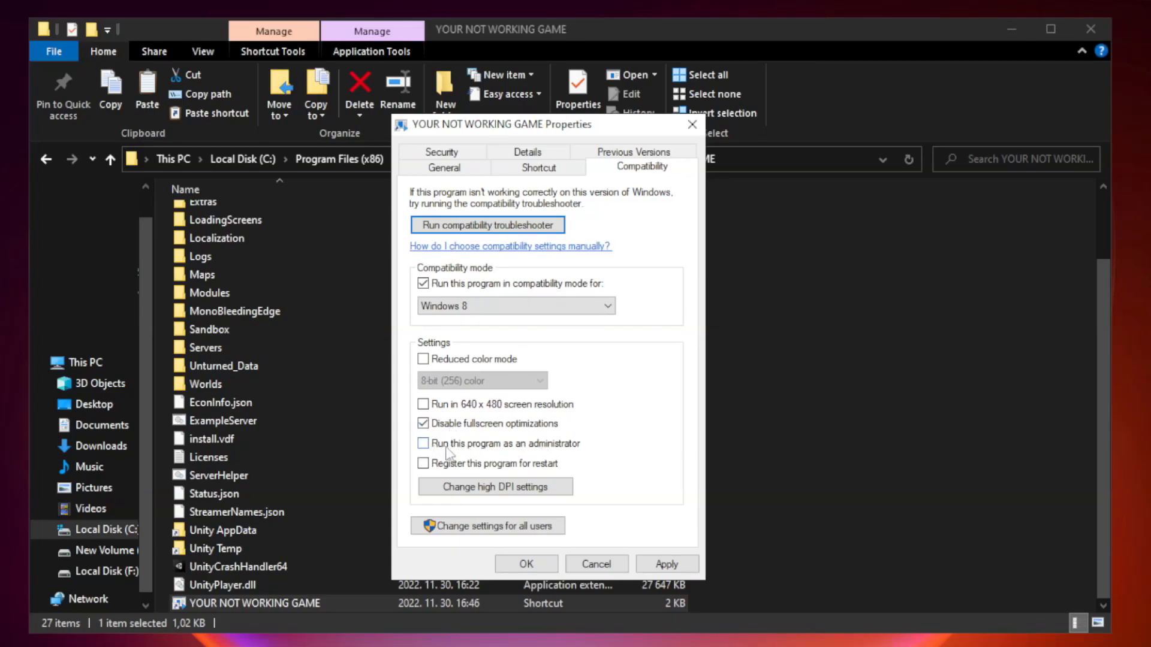
{"action": "left_click", "coordinate": [423, 444]}
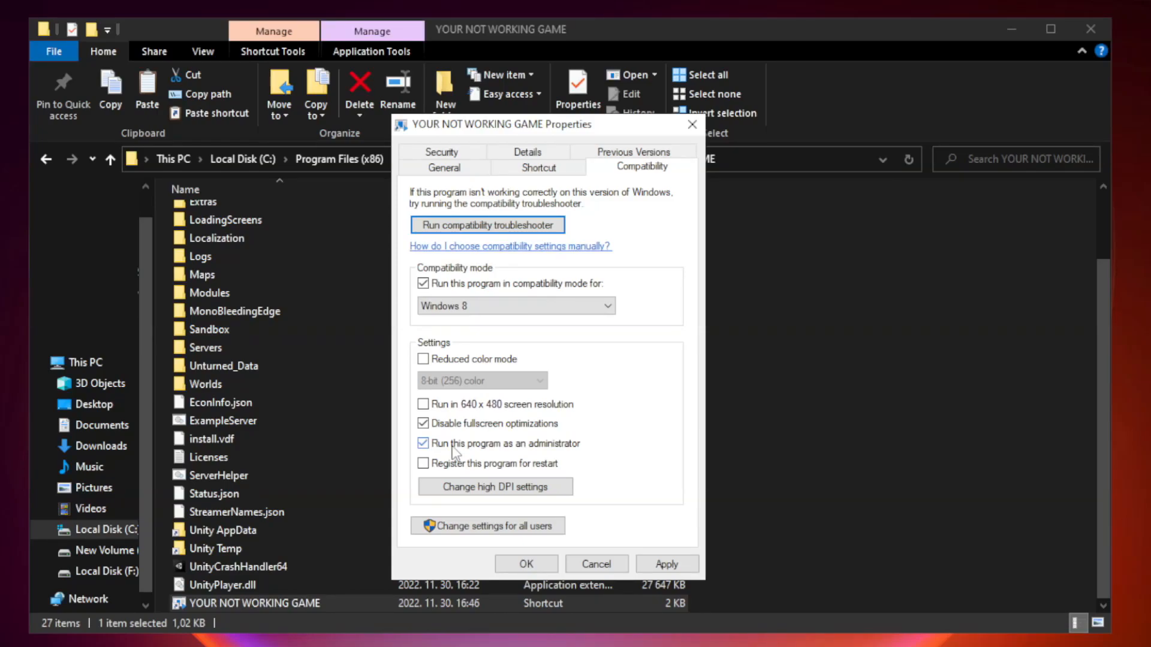
{"action": "left_click", "coordinate": [424, 443]}
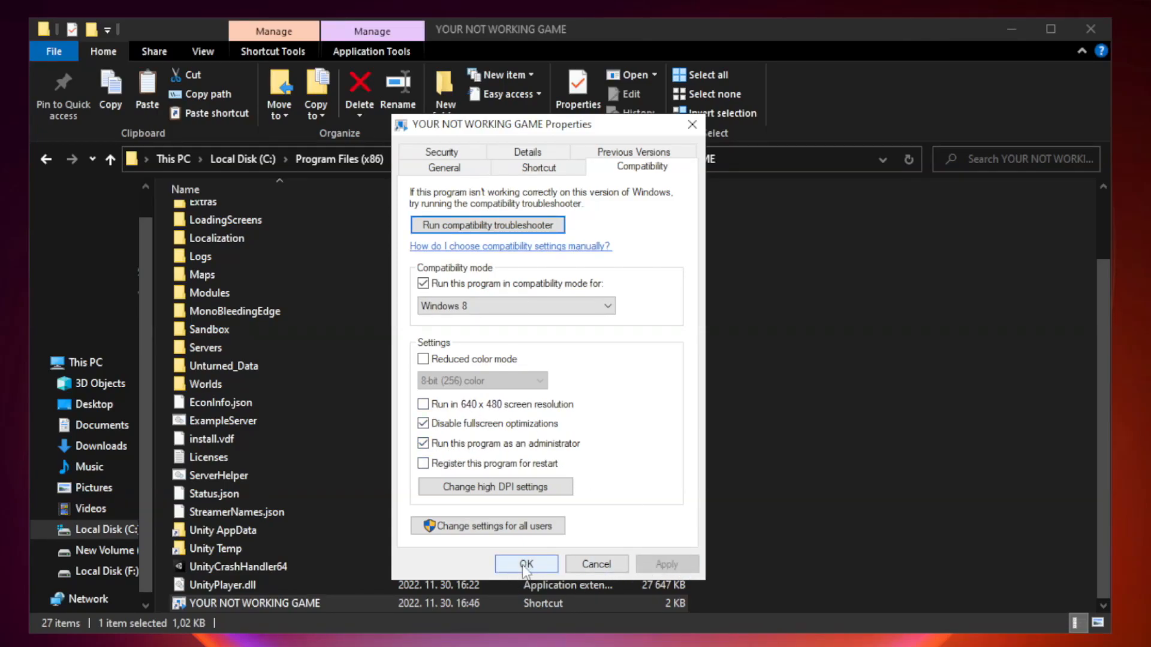
{"action": "left_click", "coordinate": [525, 563]}
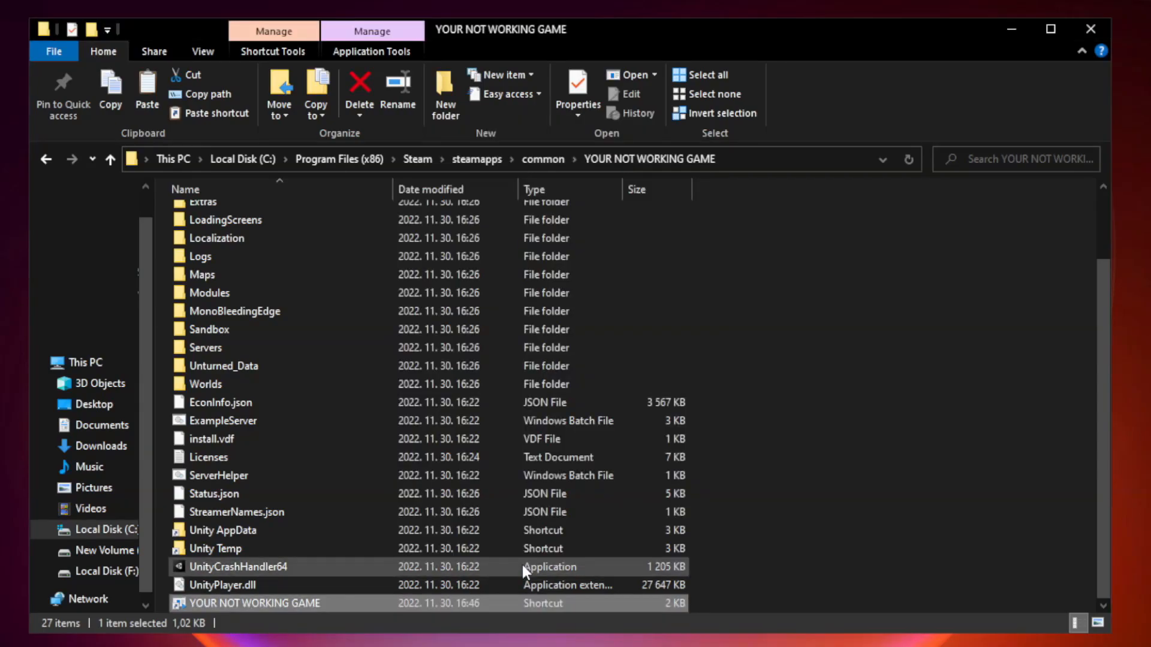
{"action": "mouse_move", "coordinate": [908, 416]}
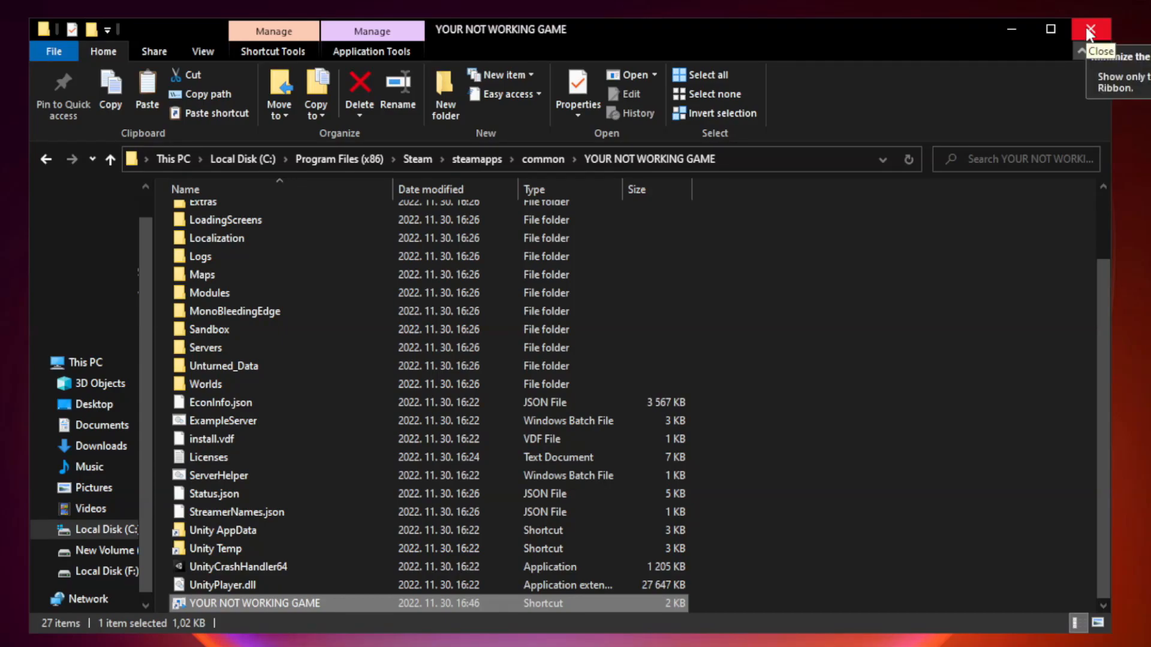
{"action": "left_click", "coordinate": [1090, 30]}
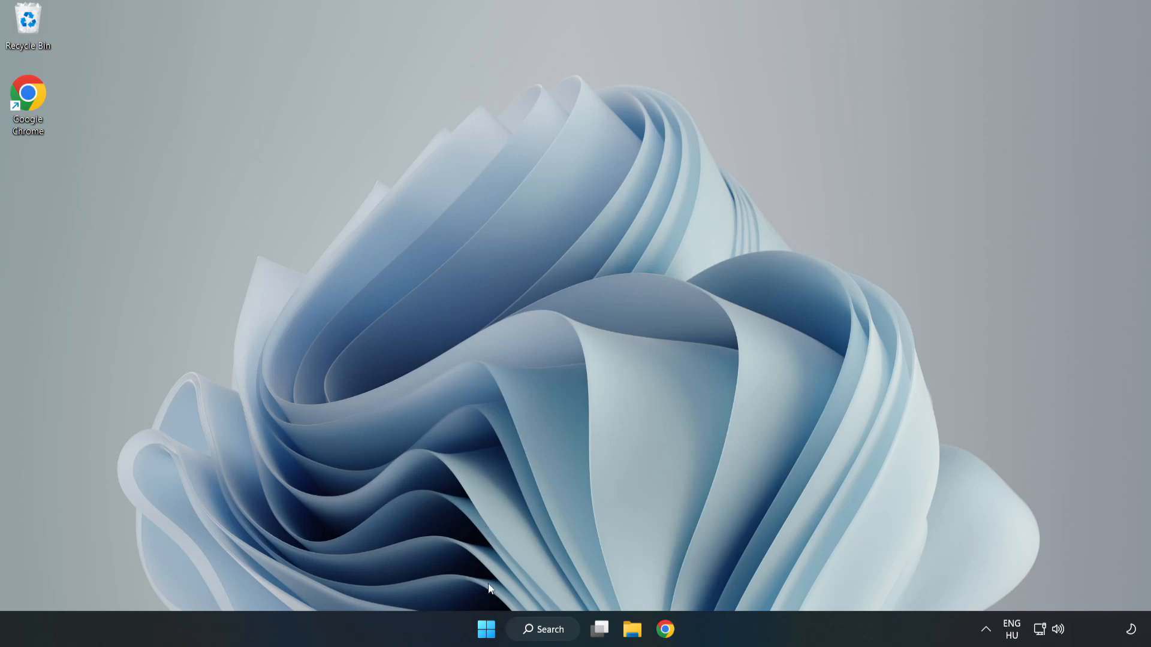
{"action": "mouse_move", "coordinate": [485, 630]}
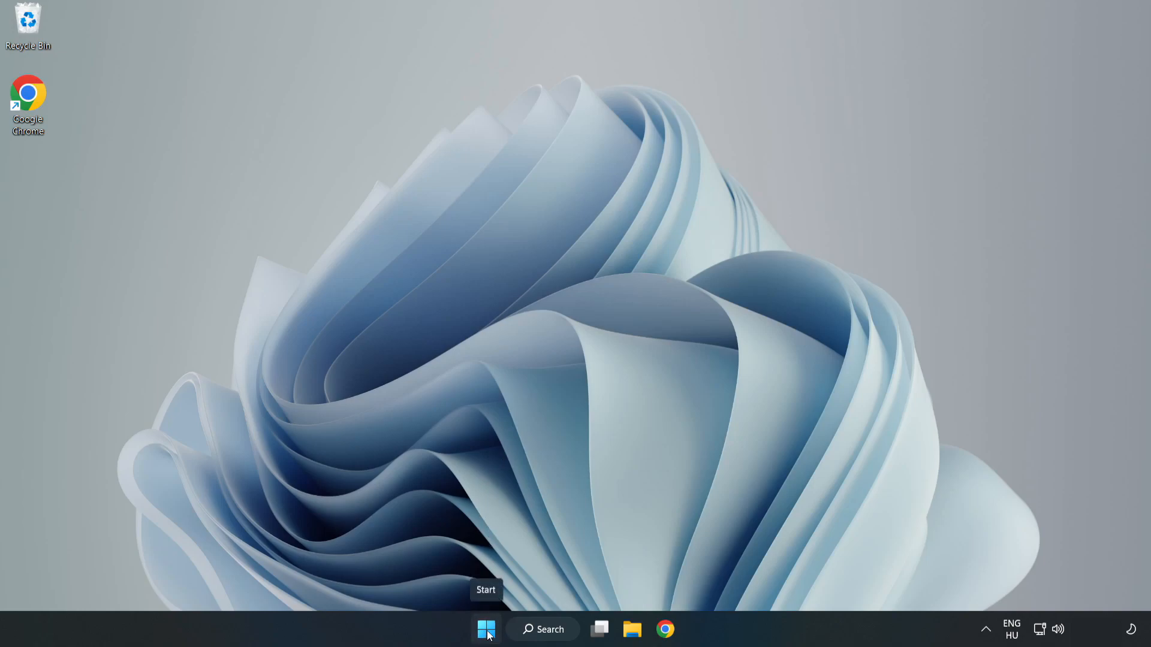
- From the Start quick menu's Task Manager Startup tab, disable Cortana, Edge, Teams and Phone Link, then close it
{"action": "right_click", "coordinate": [486, 629]}
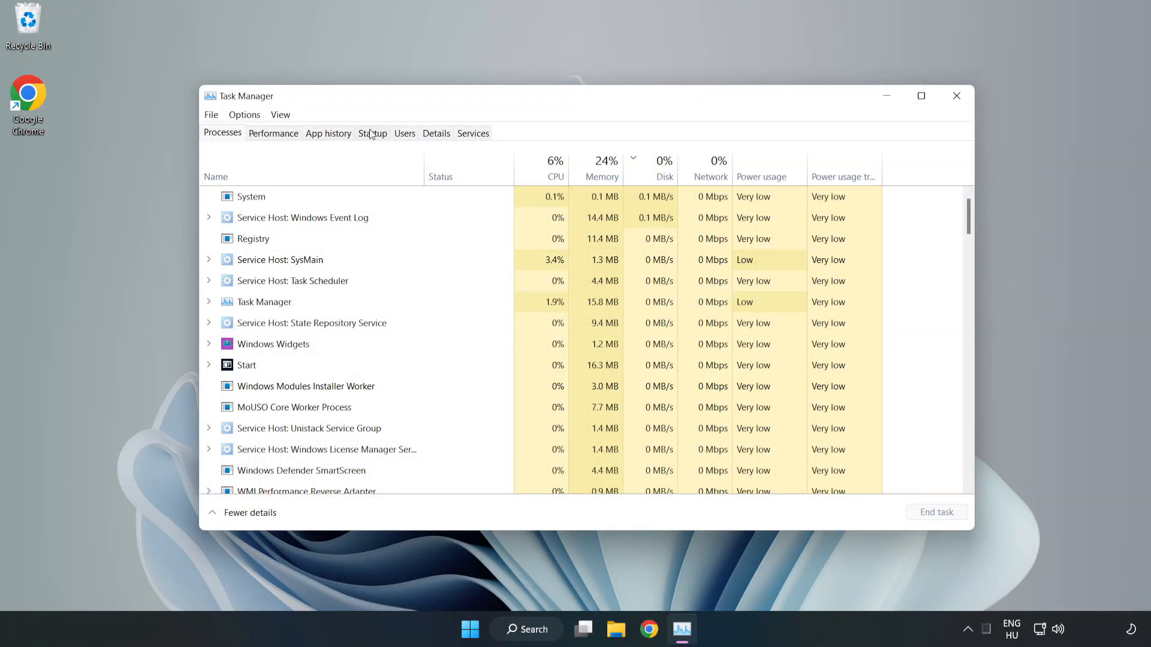
{"action": "left_click", "coordinate": [371, 133]}
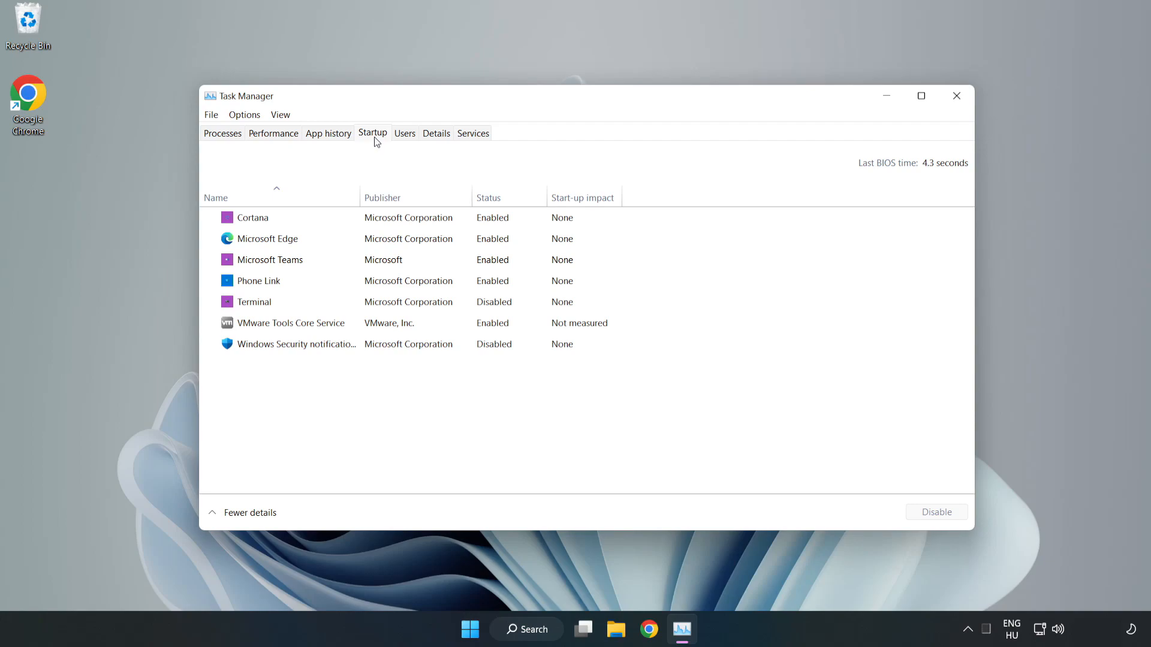
{"action": "left_click", "coordinate": [253, 217]}
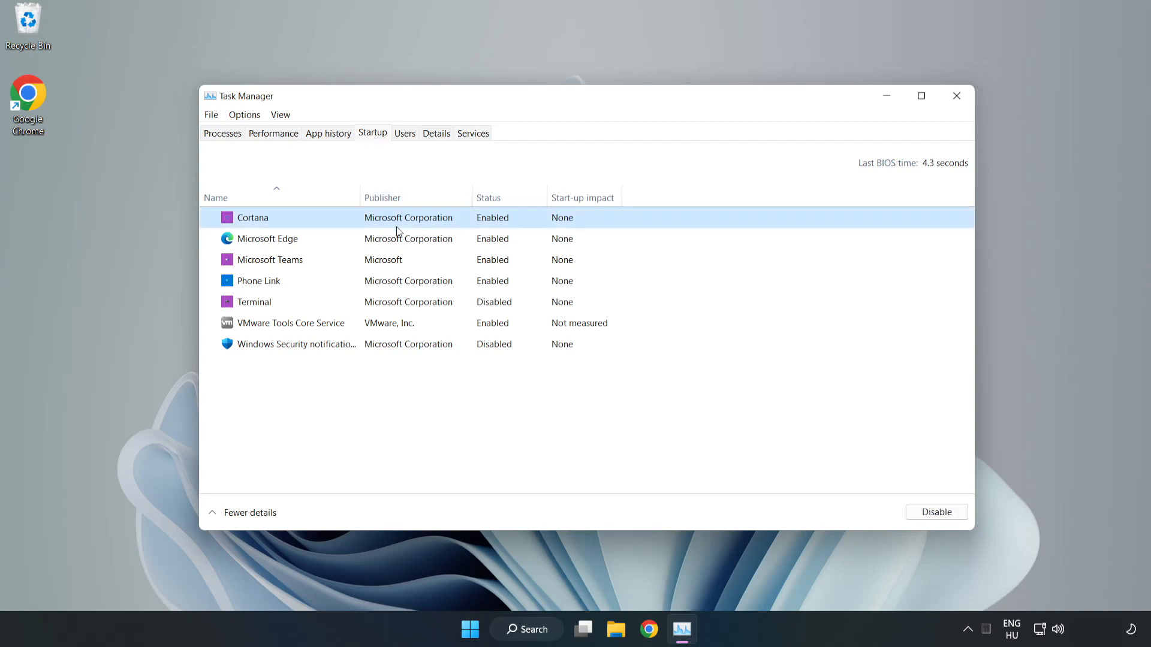
{"action": "left_click", "coordinate": [936, 512]}
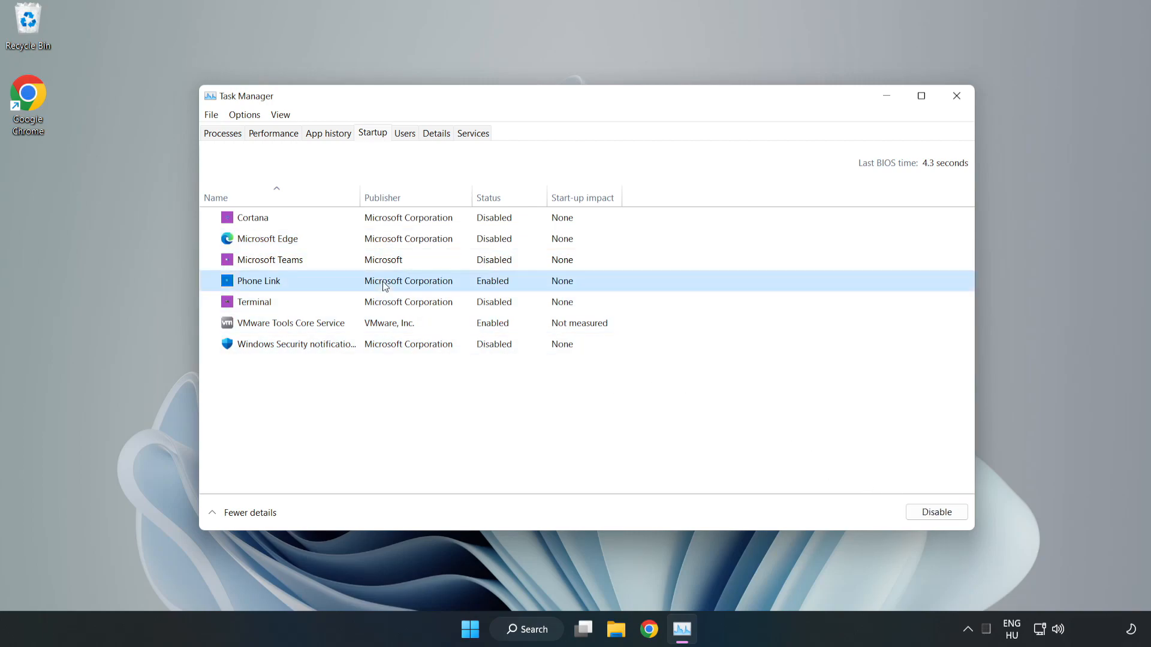
{"action": "left_click", "coordinate": [935, 512]}
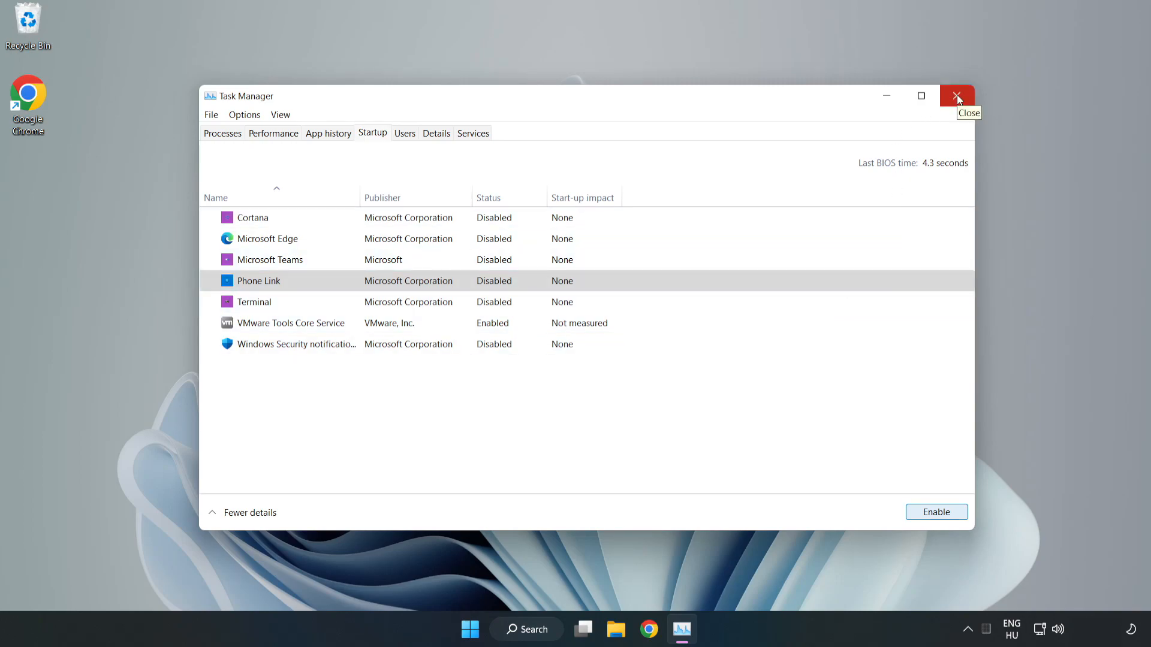
{"action": "left_click", "coordinate": [957, 96]}
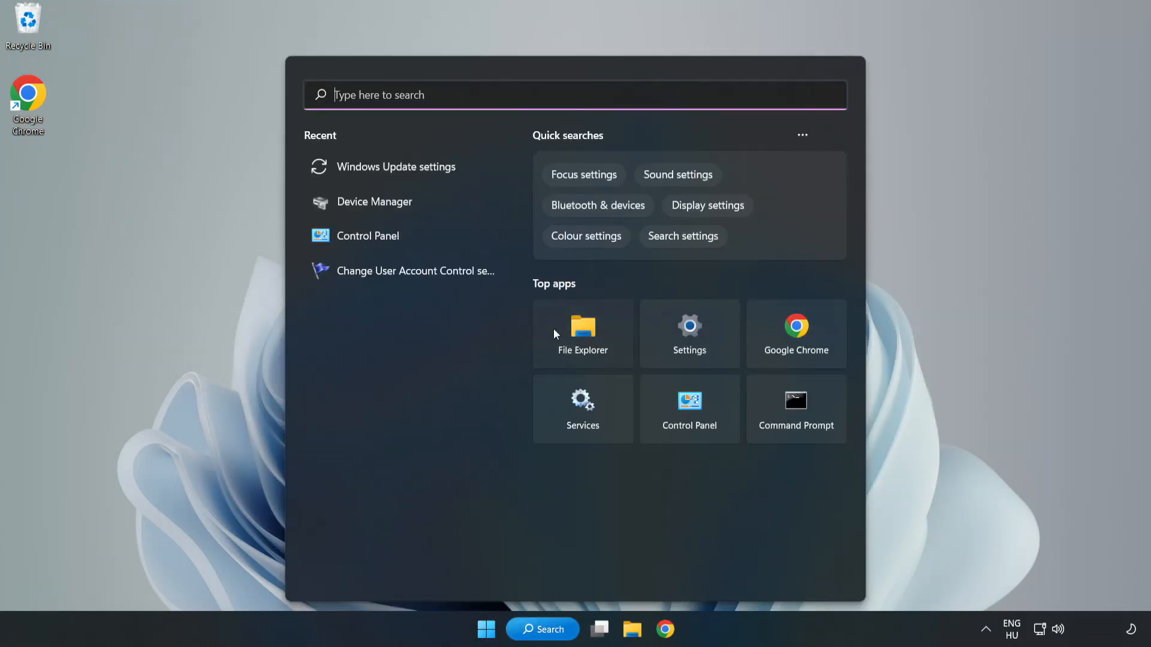
- Search for 'cmd' and launch Command Prompt with administrator rights
{"action": "type", "text": "control Panel"}
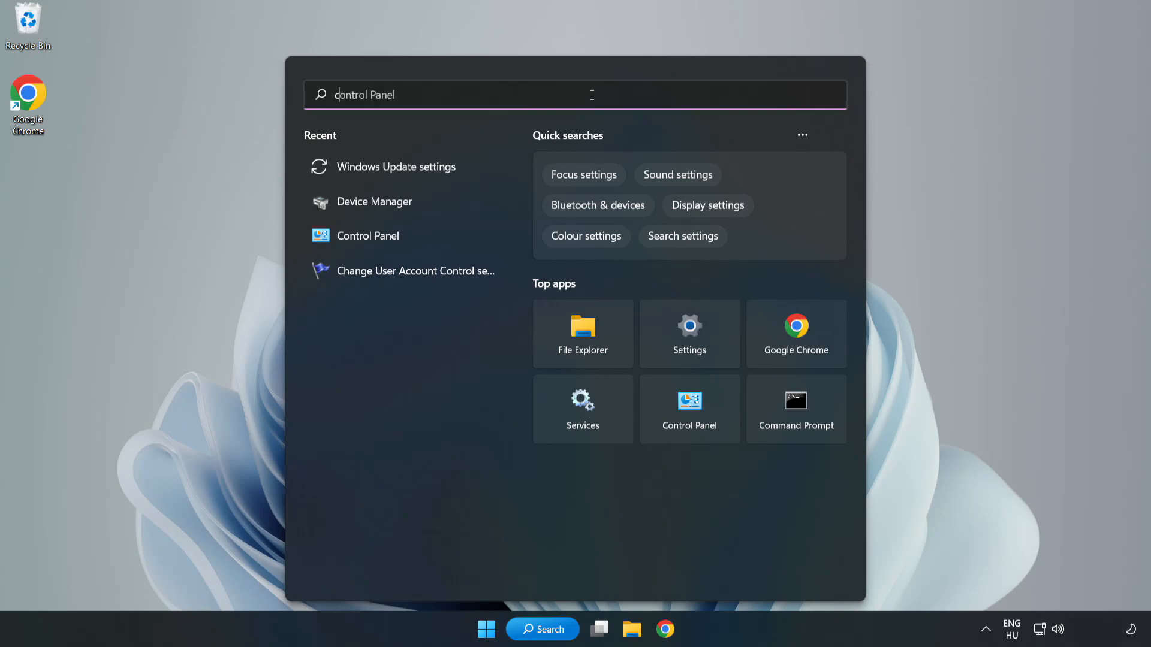
{"action": "type", "text": "cmd"}
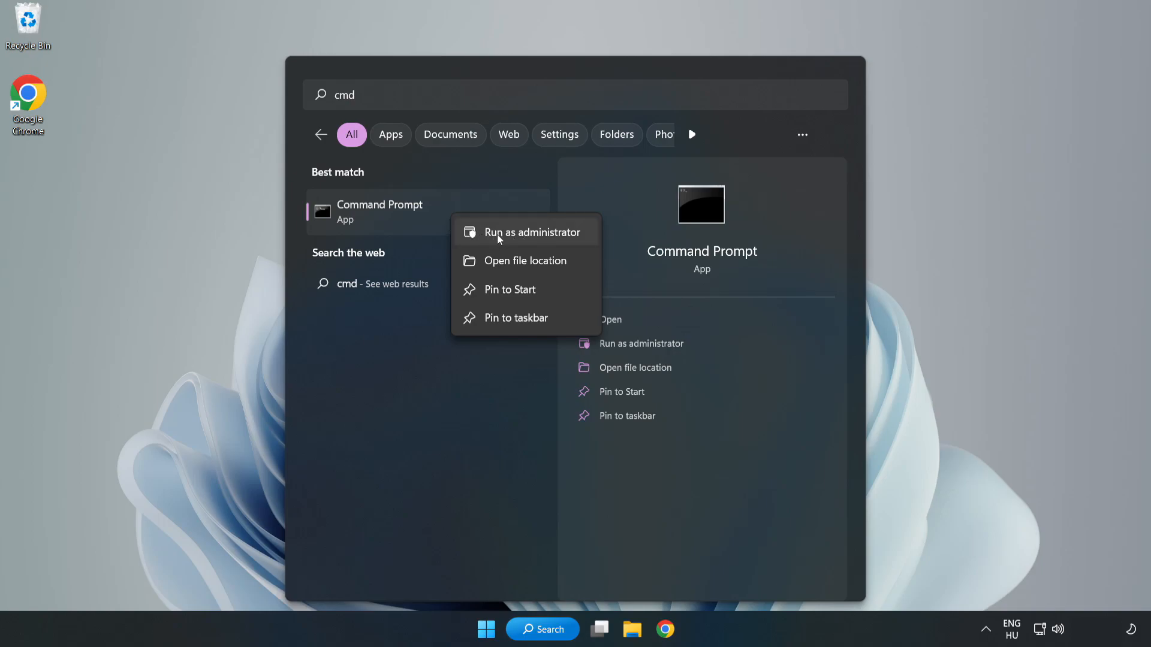
{"action": "left_click", "coordinate": [524, 232]}
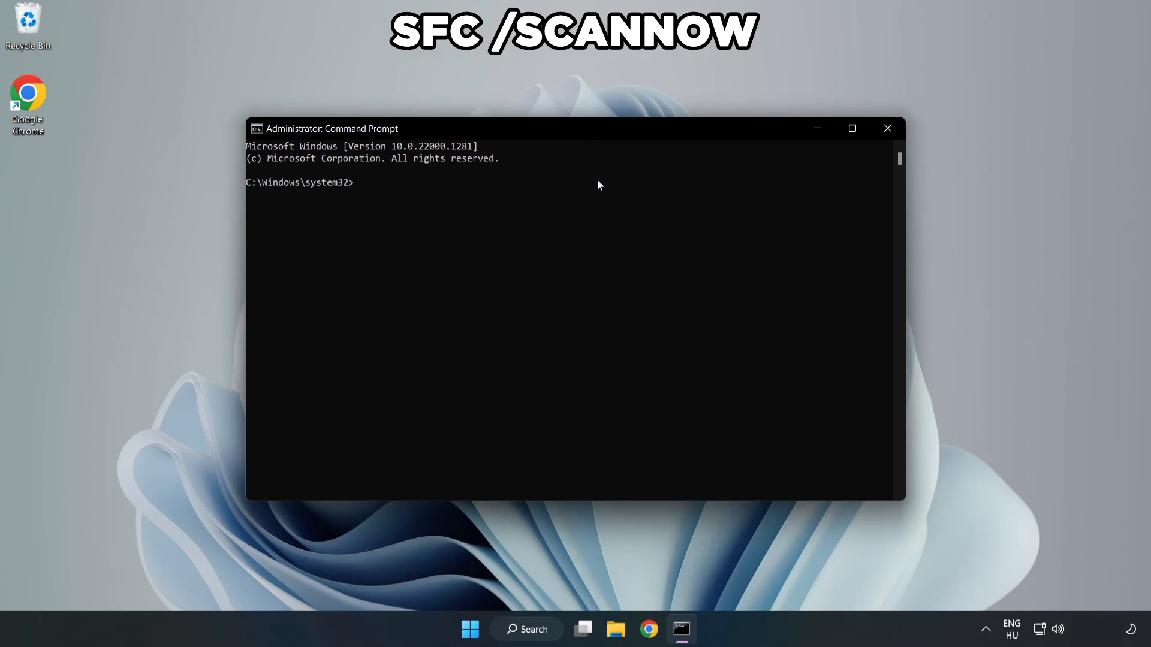
- Run sfc /scannow, confirm no integrity violations, and close Command Prompt
{"action": "type", "text": "sfc /"}
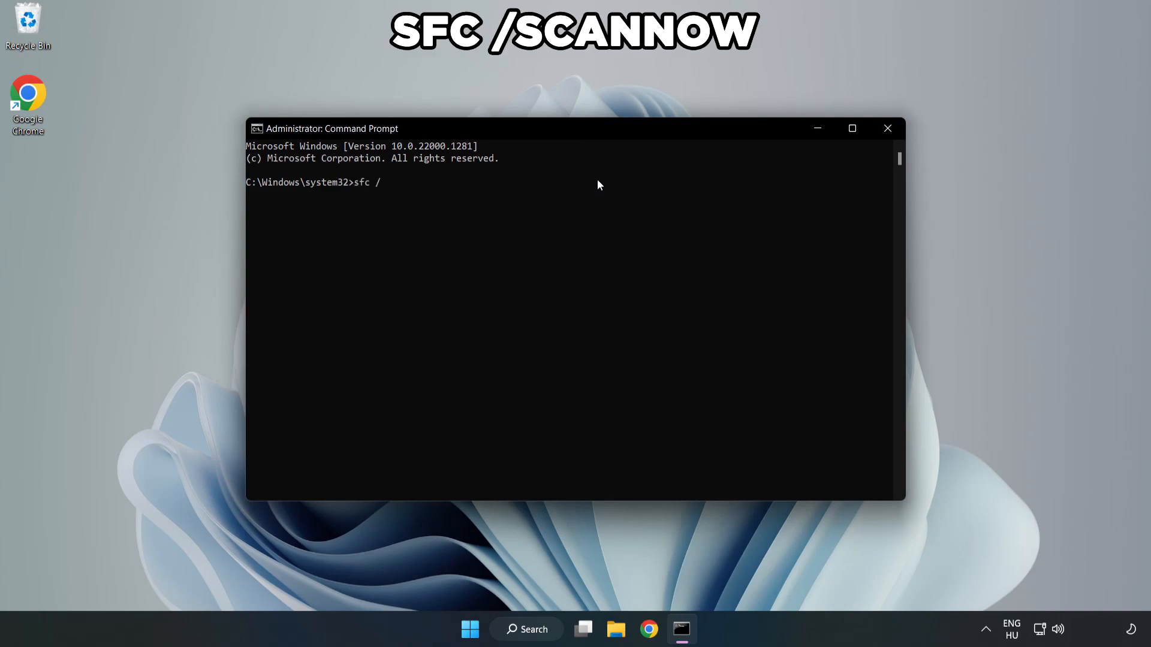
{"action": "type", "text": "scannow"}
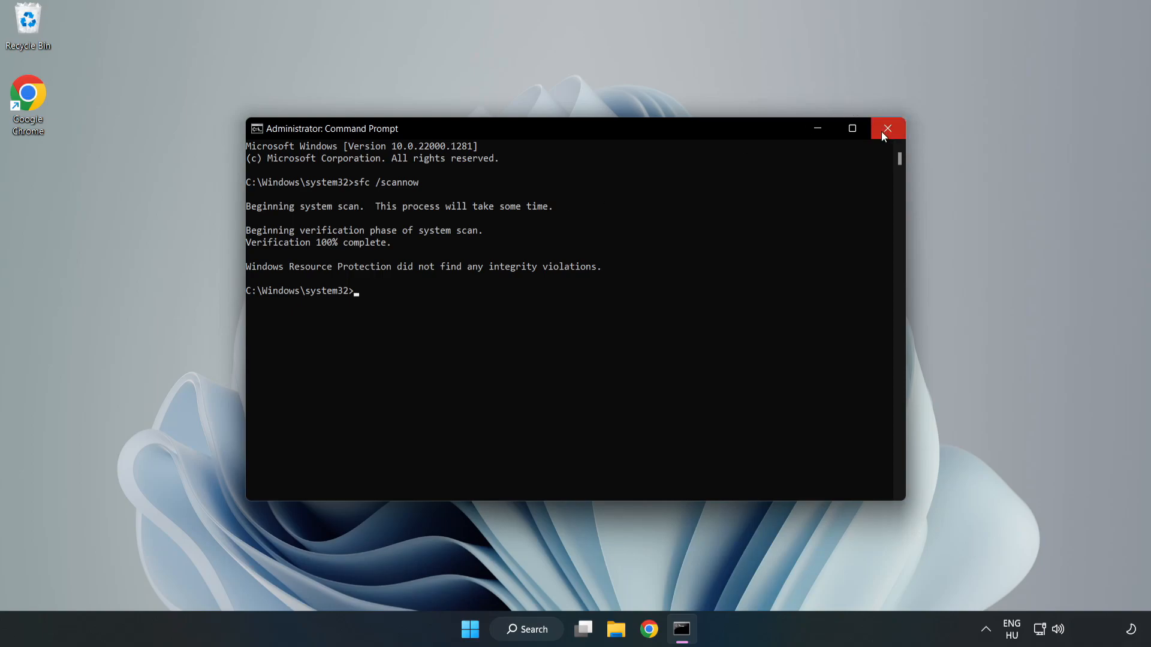
{"action": "left_click", "coordinate": [887, 129]}
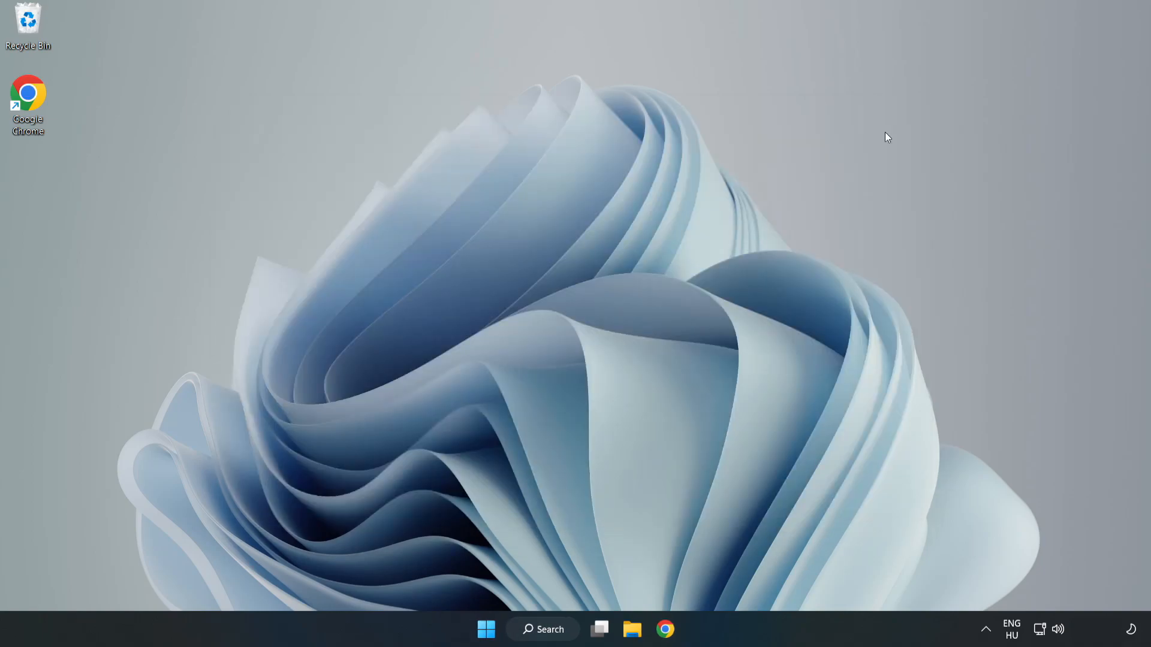
{"action": "mouse_move", "coordinate": [704, 280]}
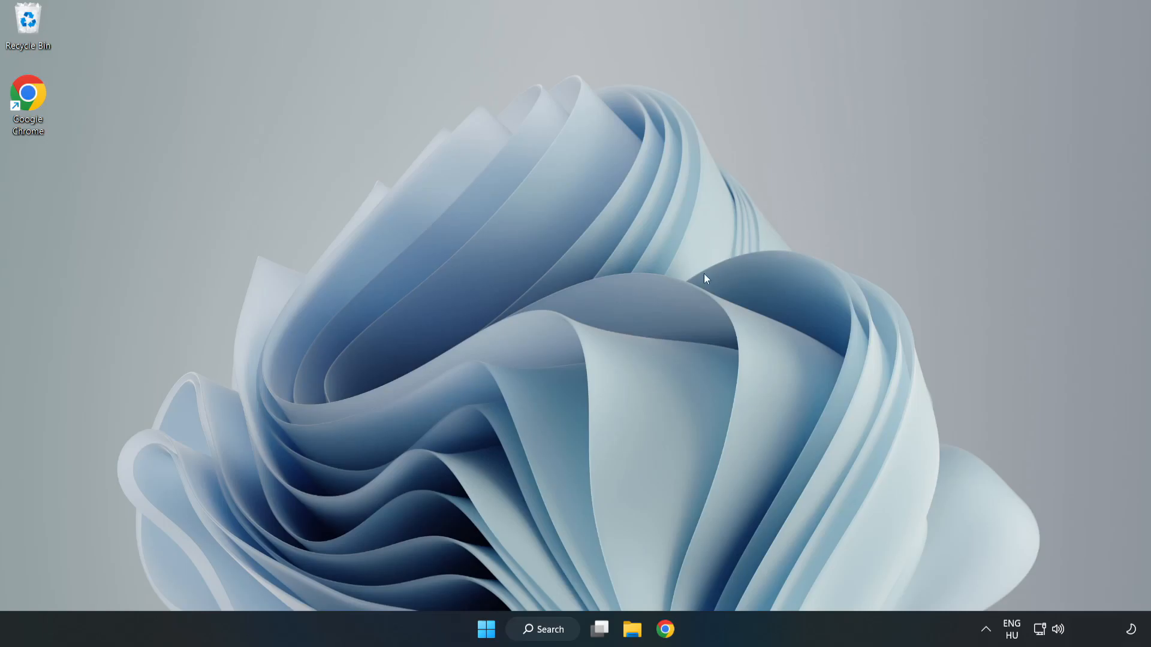
{"action": "mouse_move", "coordinate": [576, 550]}
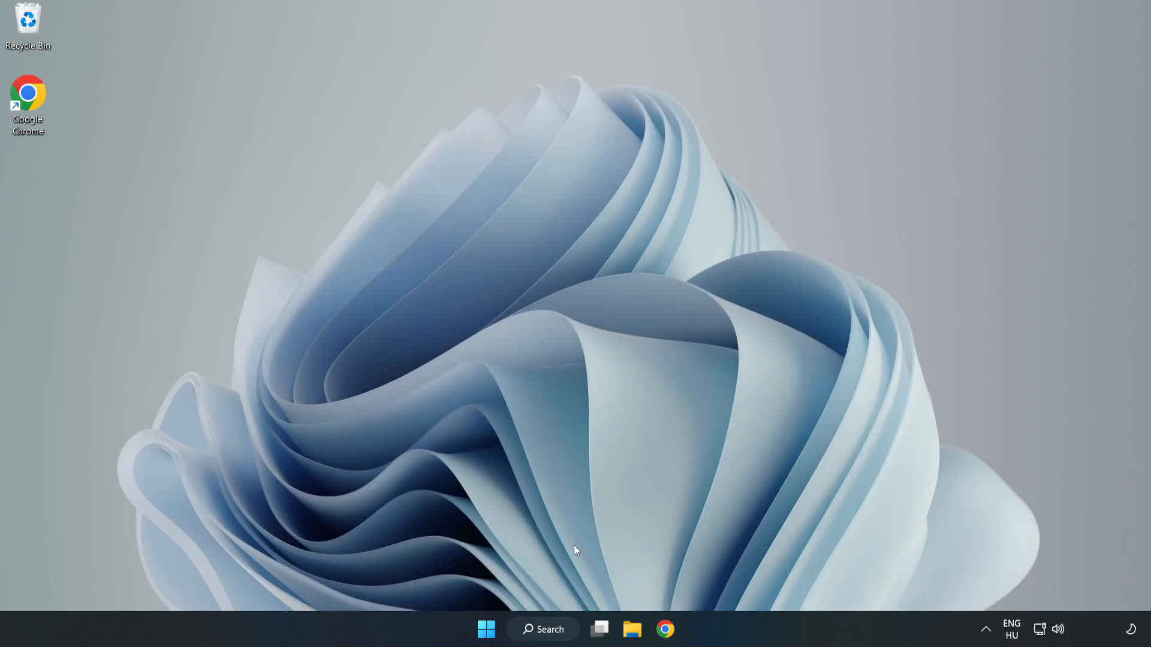
- Search 'secu' and open Windows Security from the results
{"action": "left_click", "coordinate": [542, 629]}
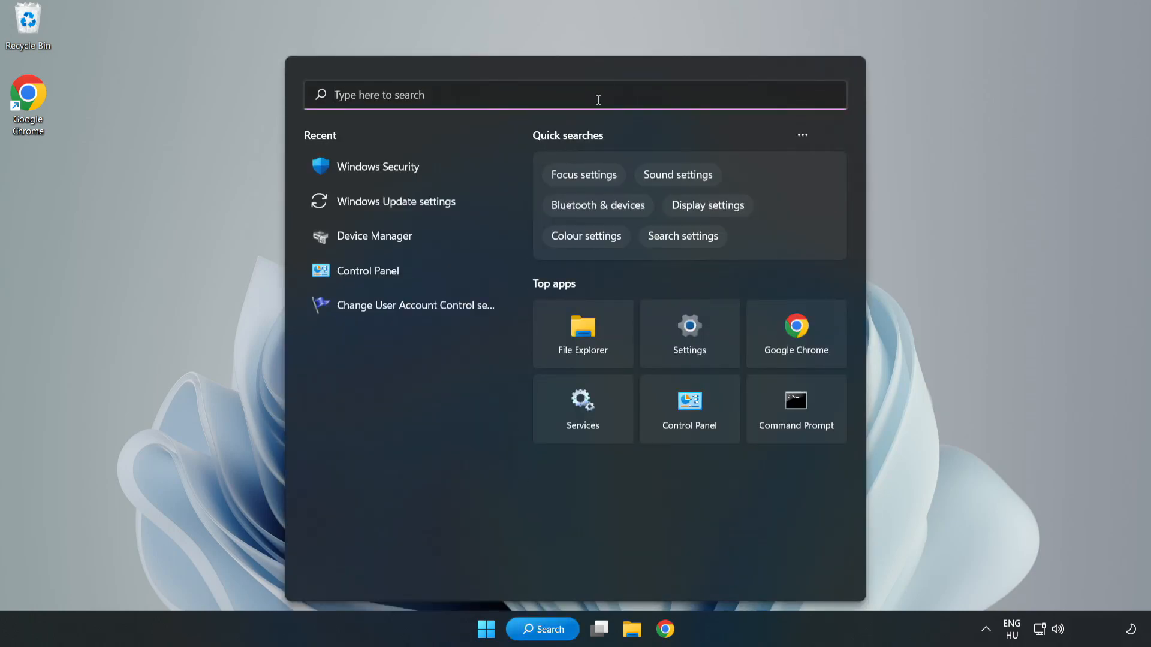
{"action": "type", "text": "secu"}
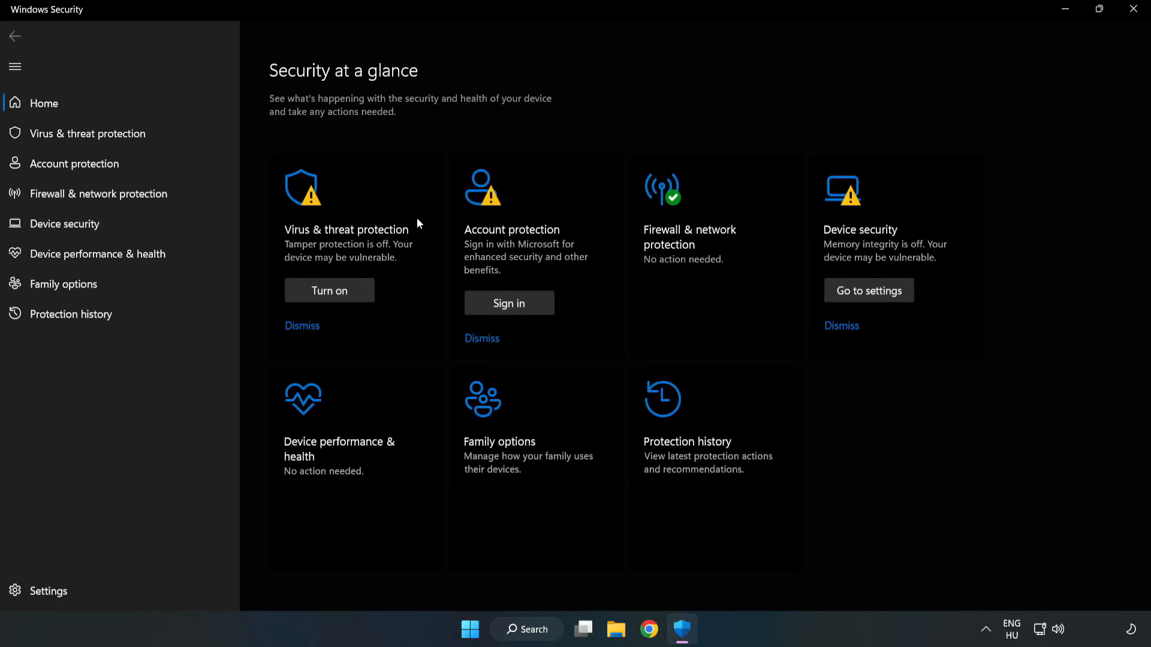
{"action": "mouse_move", "coordinate": [86, 133]}
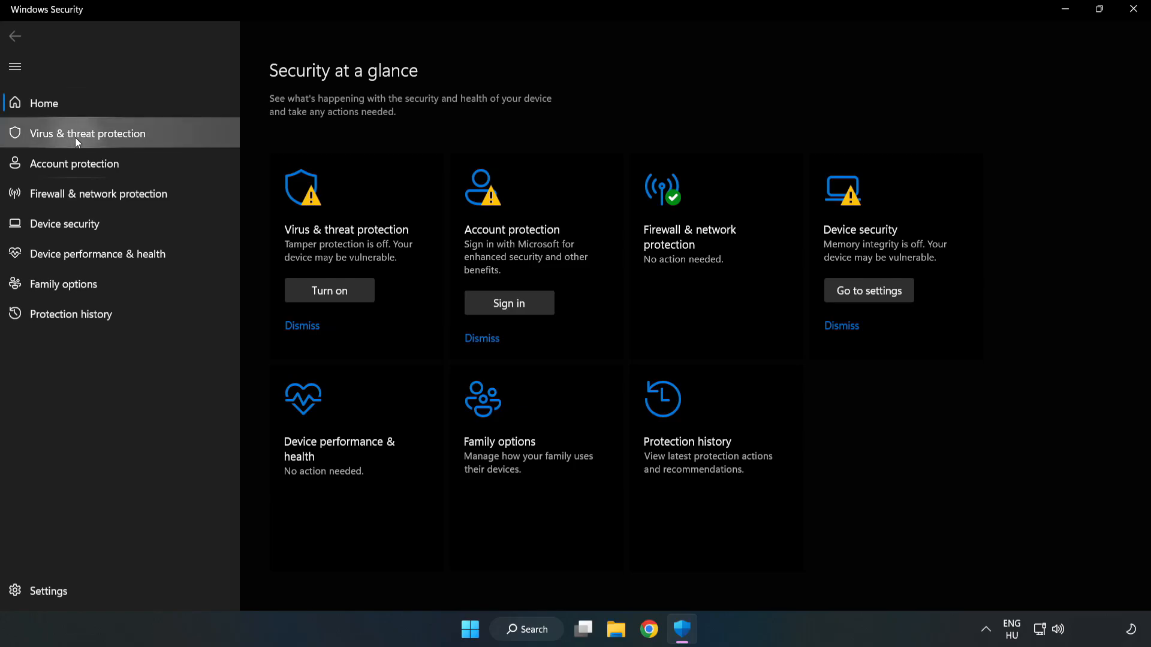
- Reach the Defender exclusions list via Virus & threat protection, Manage settings
{"action": "left_click", "coordinate": [87, 133]}
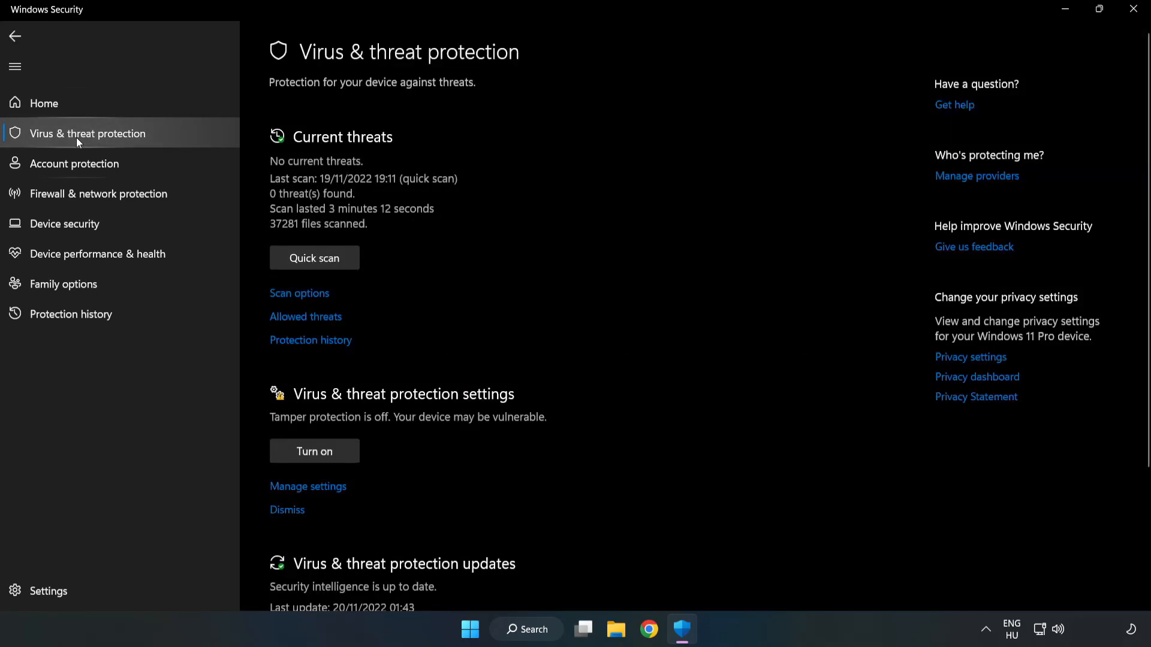
{"action": "scroll", "scroll_direction": "down", "scroll_amount": 3}
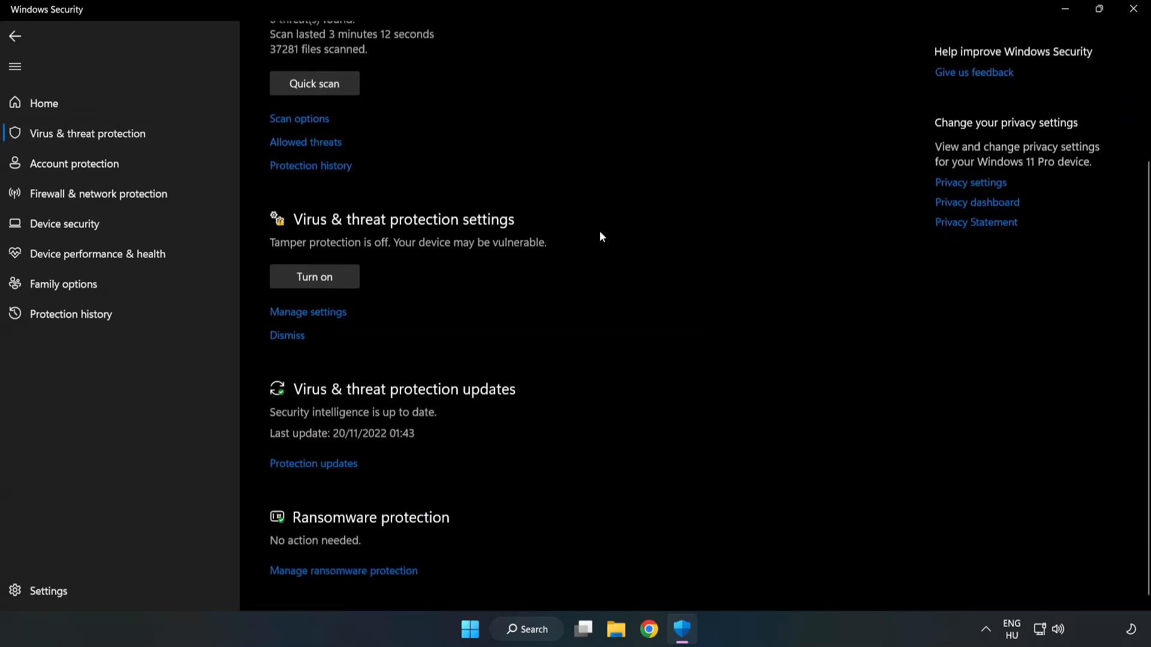
{"action": "scroll", "scroll_direction": "down", "scroll_amount": 3}
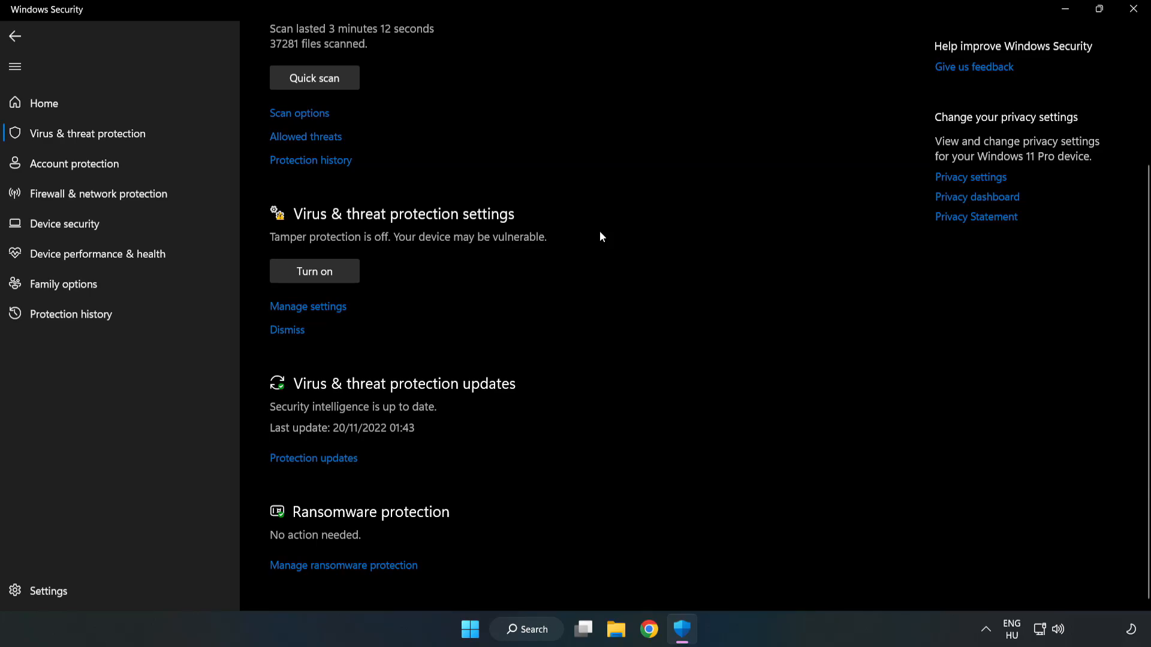
{"action": "mouse_move", "coordinate": [308, 309]}
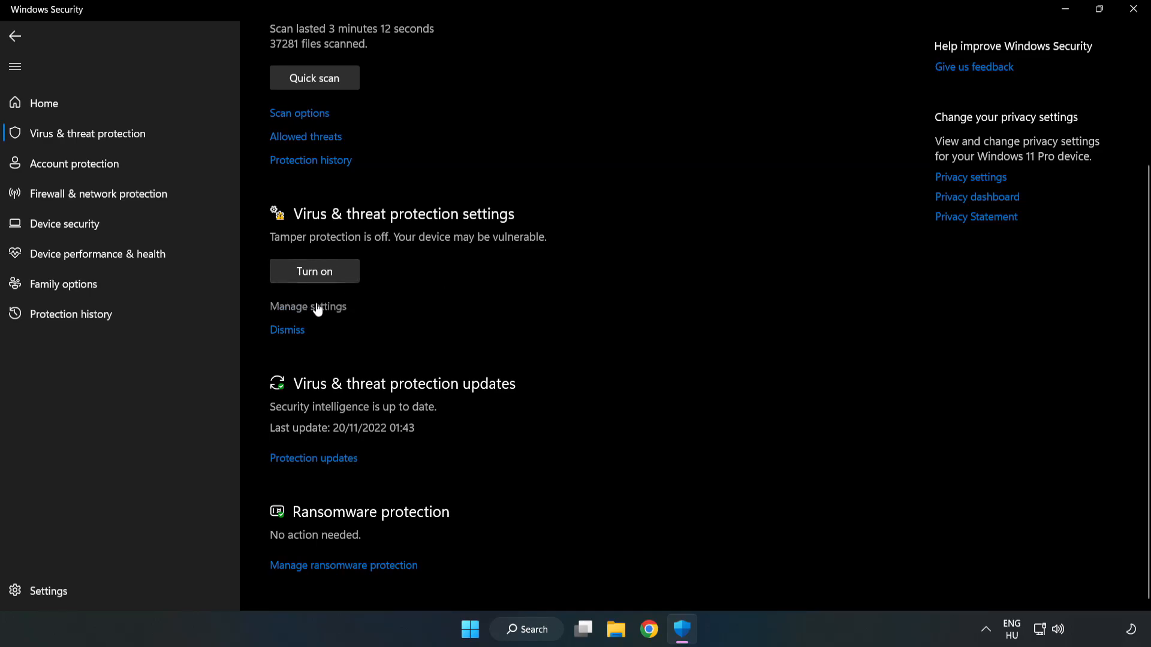
{"action": "left_click", "coordinate": [308, 306]}
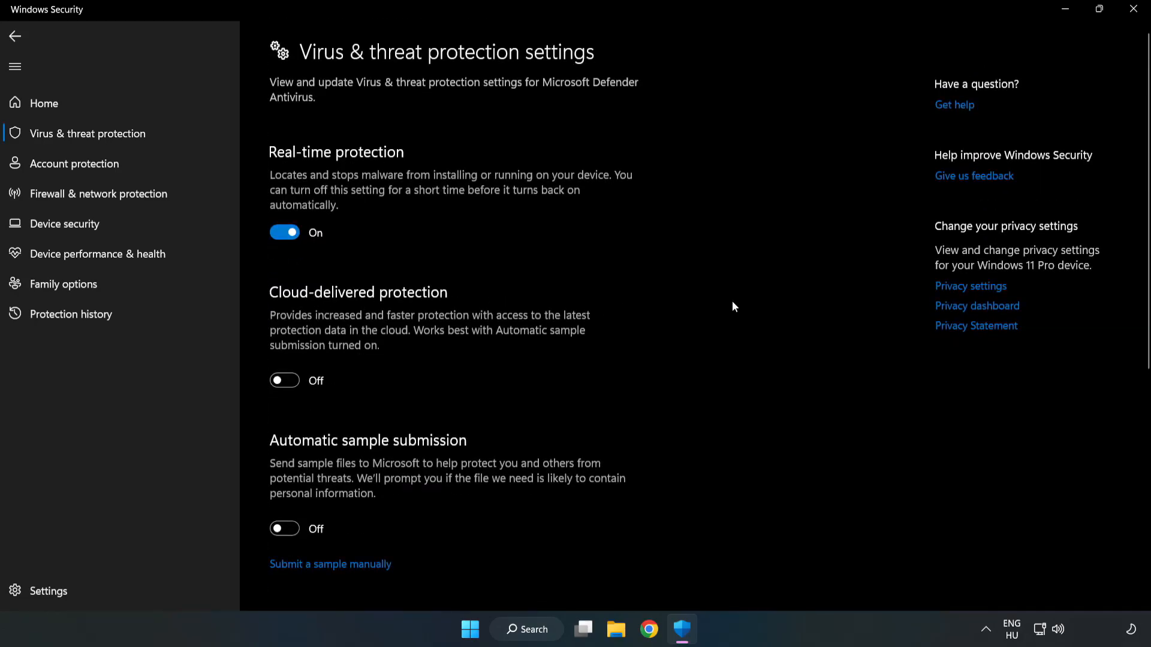
{"action": "scroll", "scroll_direction": "down", "scroll_amount": 3}
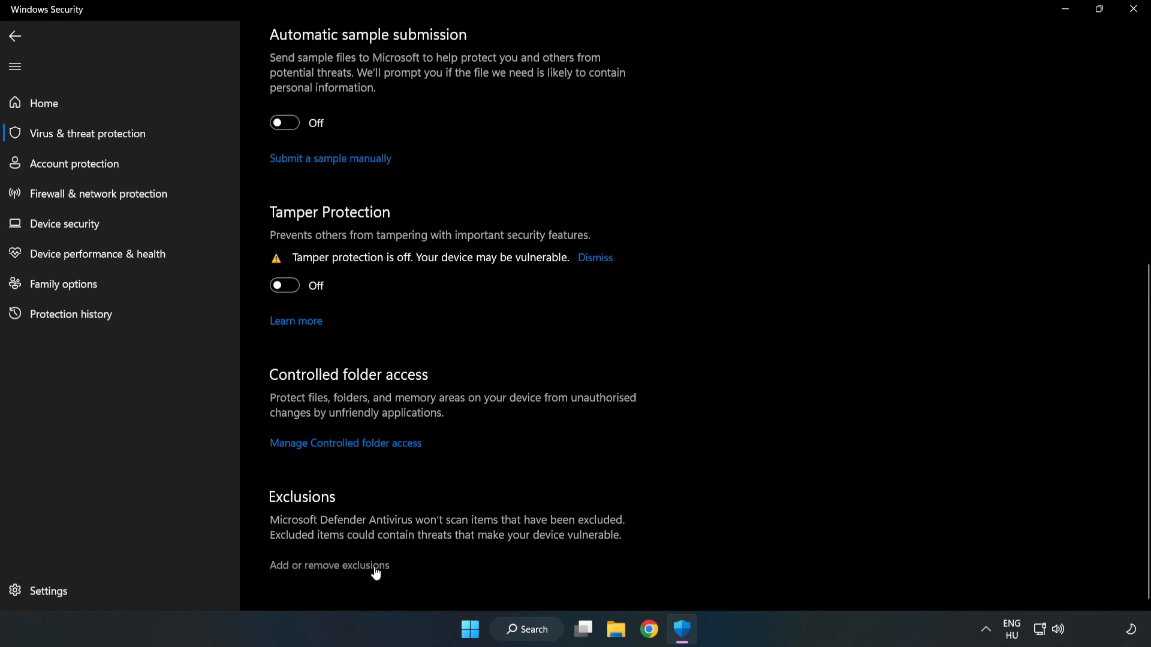
{"action": "left_click", "coordinate": [329, 565]}
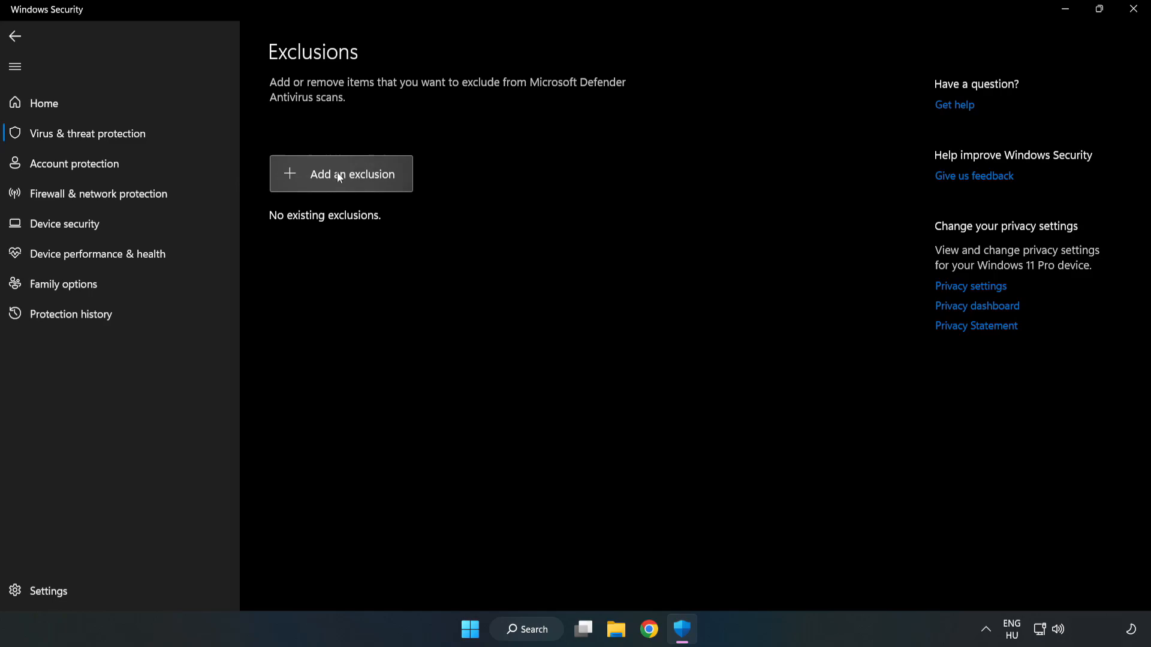
- Add the NOT WORKING APP shortcut in Program Files (x86) as a file exclusion, then close Windows Security
{"action": "left_click", "coordinate": [353, 174]}
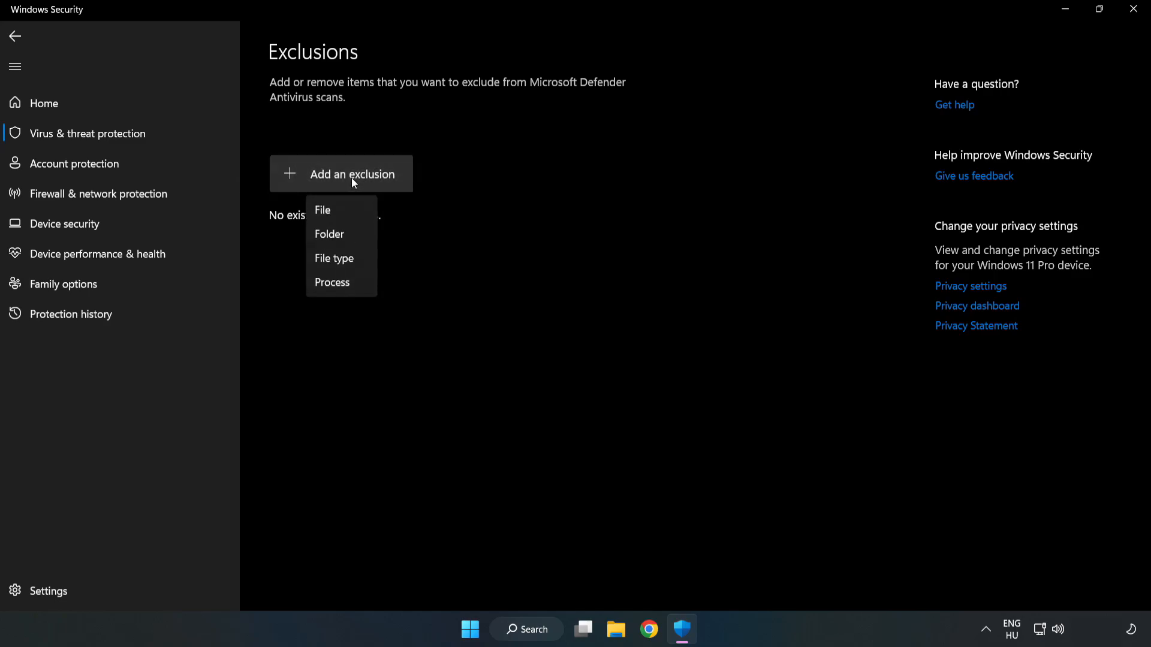
{"action": "mouse_move", "coordinate": [321, 212]}
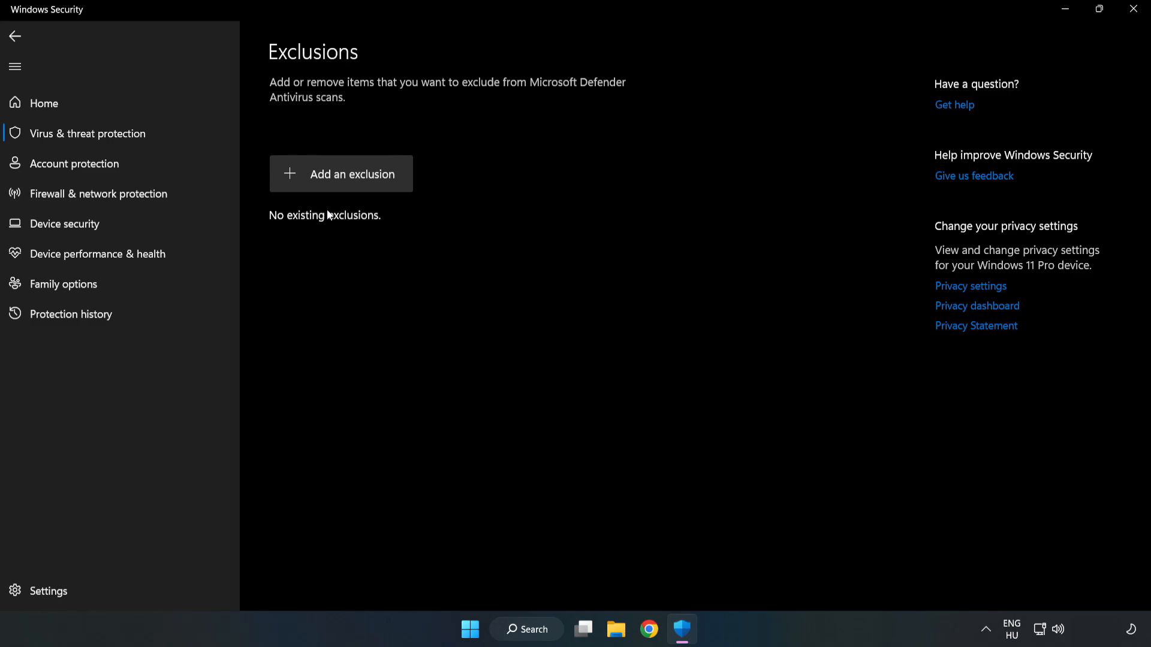
{"action": "left_click", "coordinate": [341, 174]}
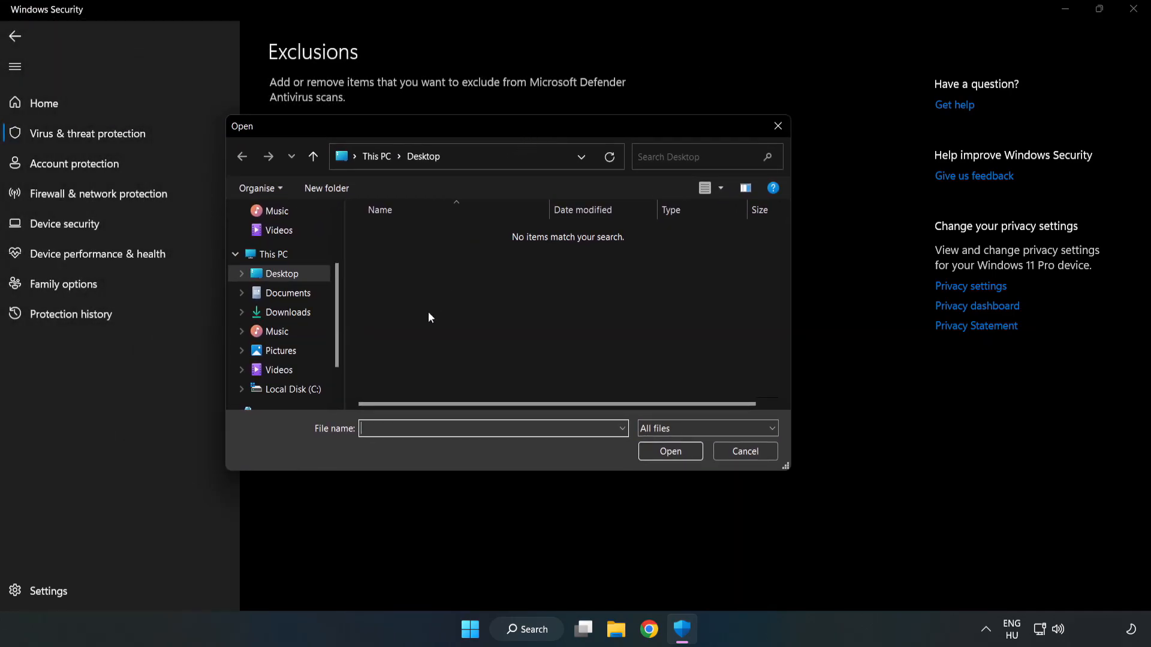
{"action": "left_click", "coordinate": [293, 389]}
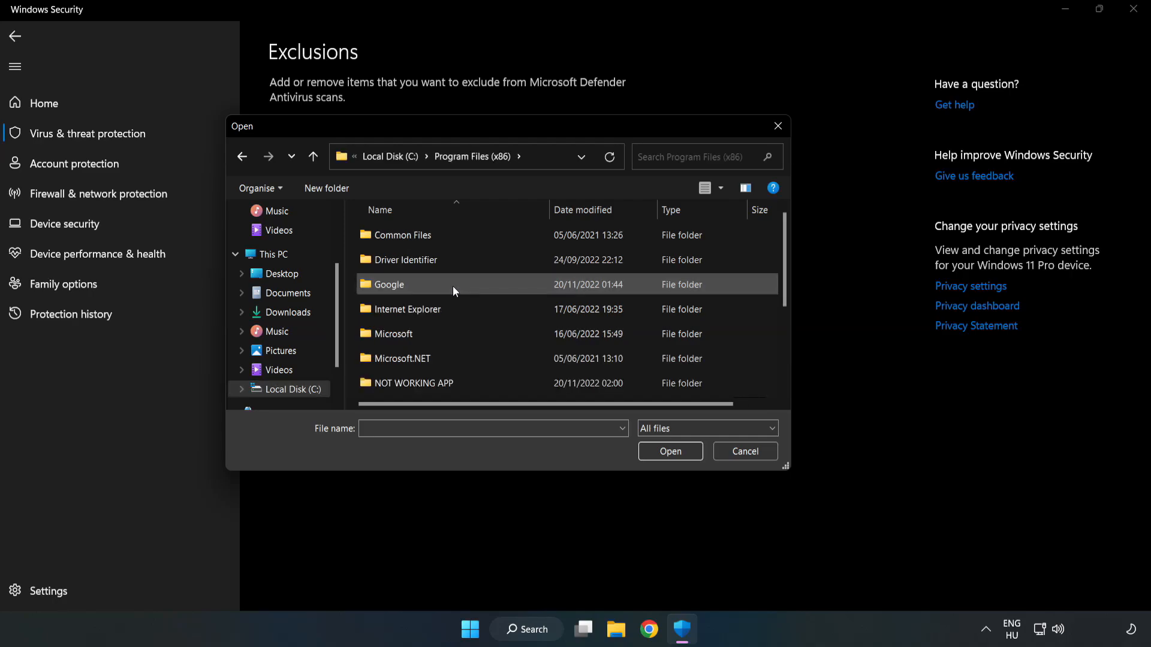
{"action": "double_click", "coordinate": [412, 382]}
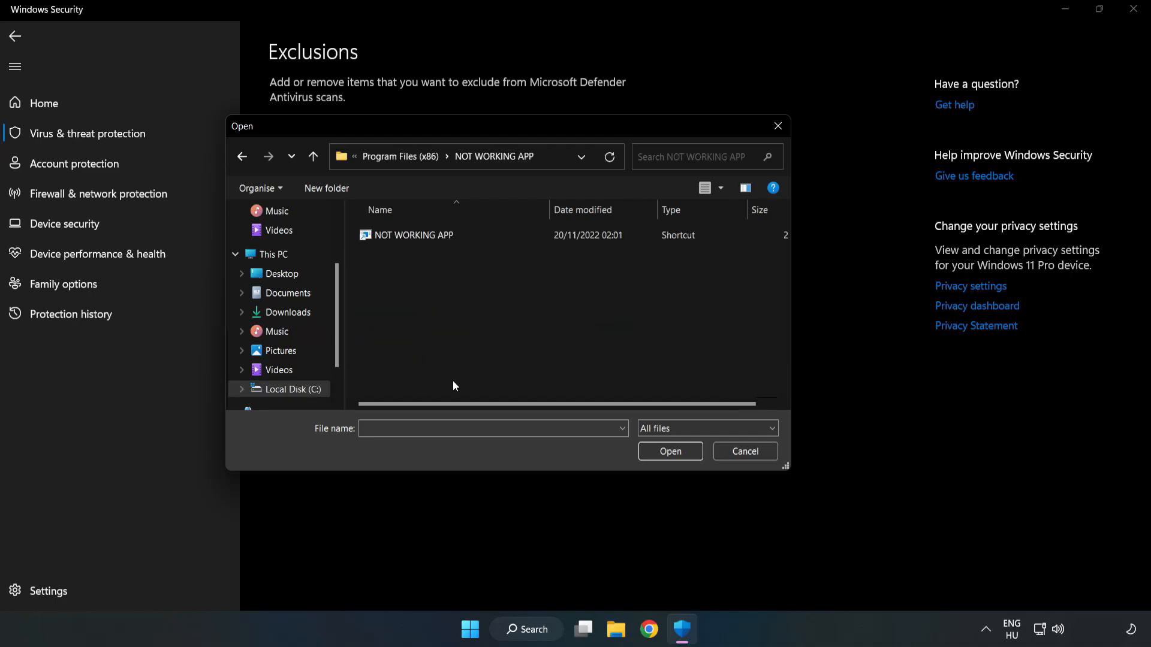
{"action": "left_click", "coordinate": [413, 235]}
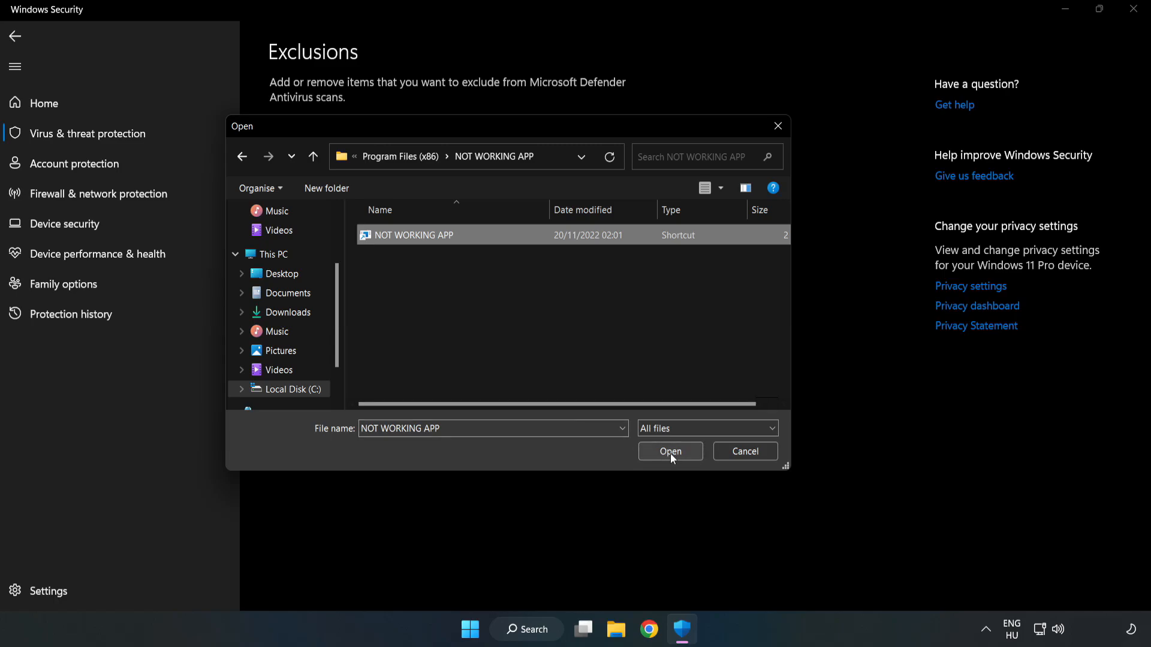
{"action": "left_click", "coordinate": [669, 451]}
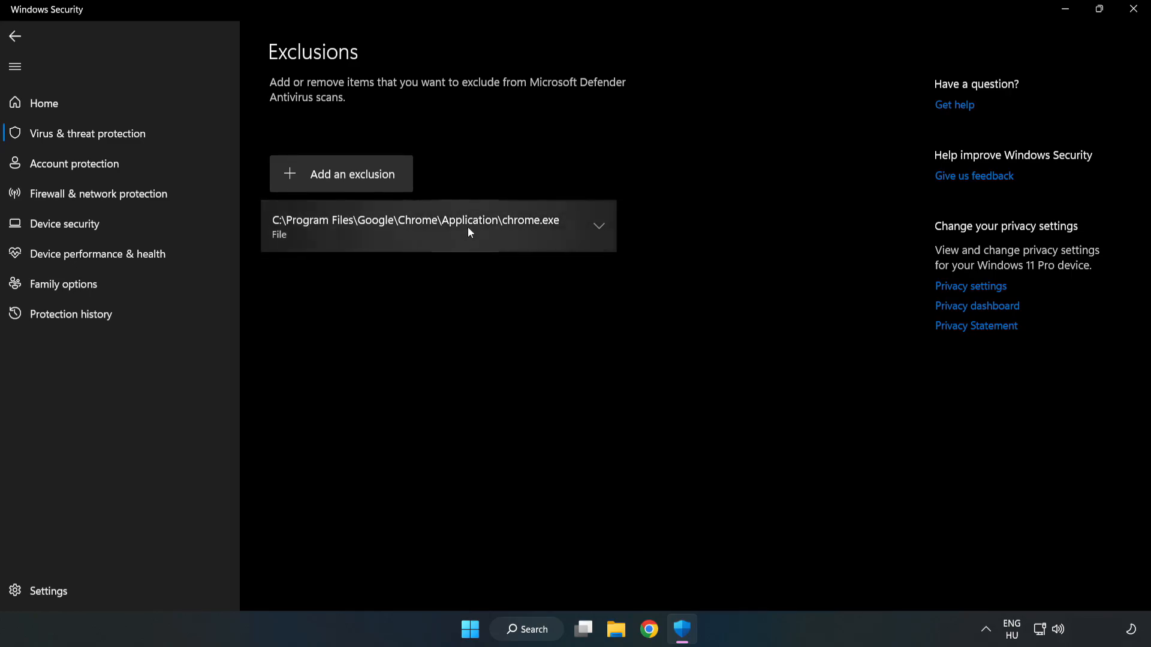
{"action": "mouse_move", "coordinate": [718, 300]}
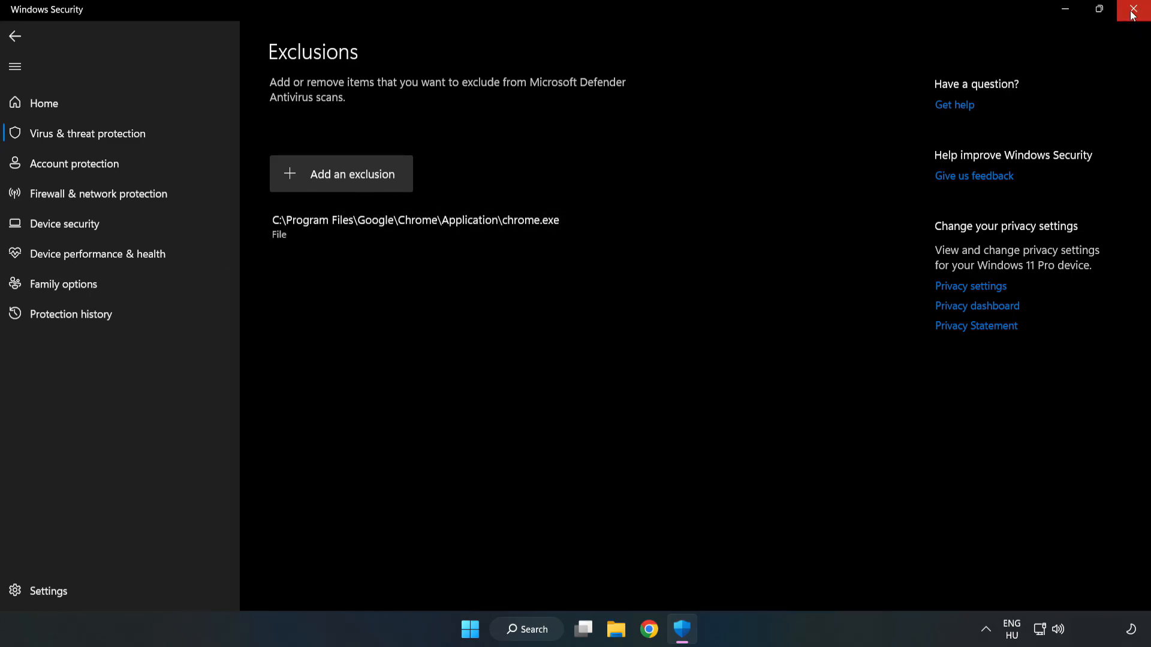
{"action": "mouse_move", "coordinate": [1134, 15]}
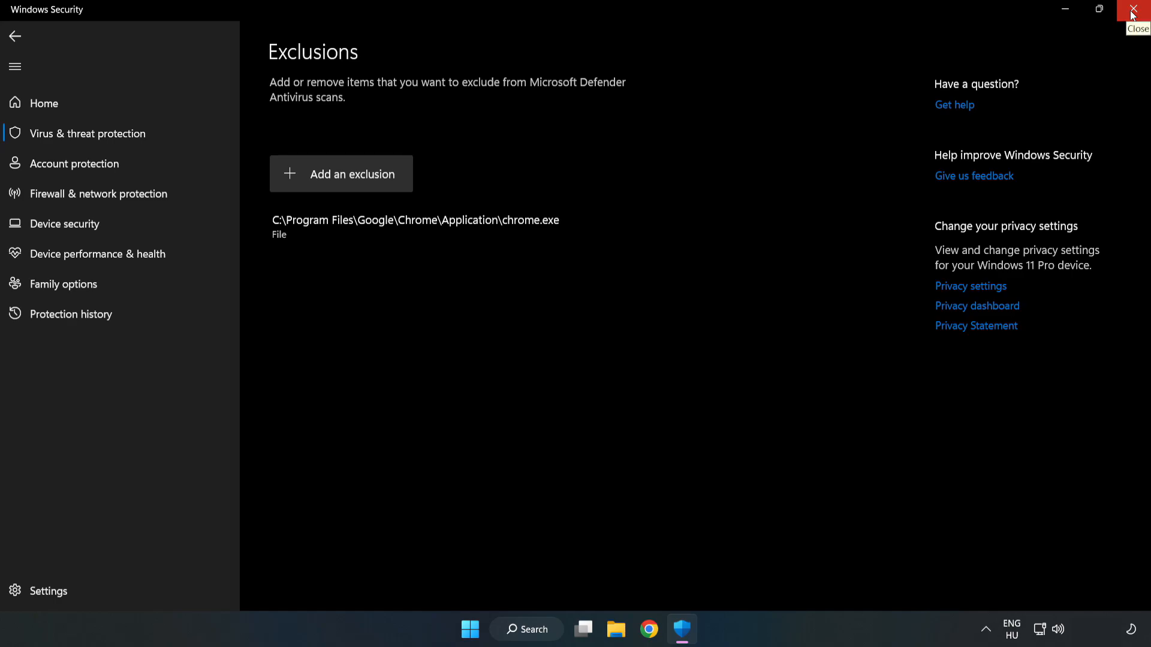
{"action": "left_click", "coordinate": [1137, 9]}
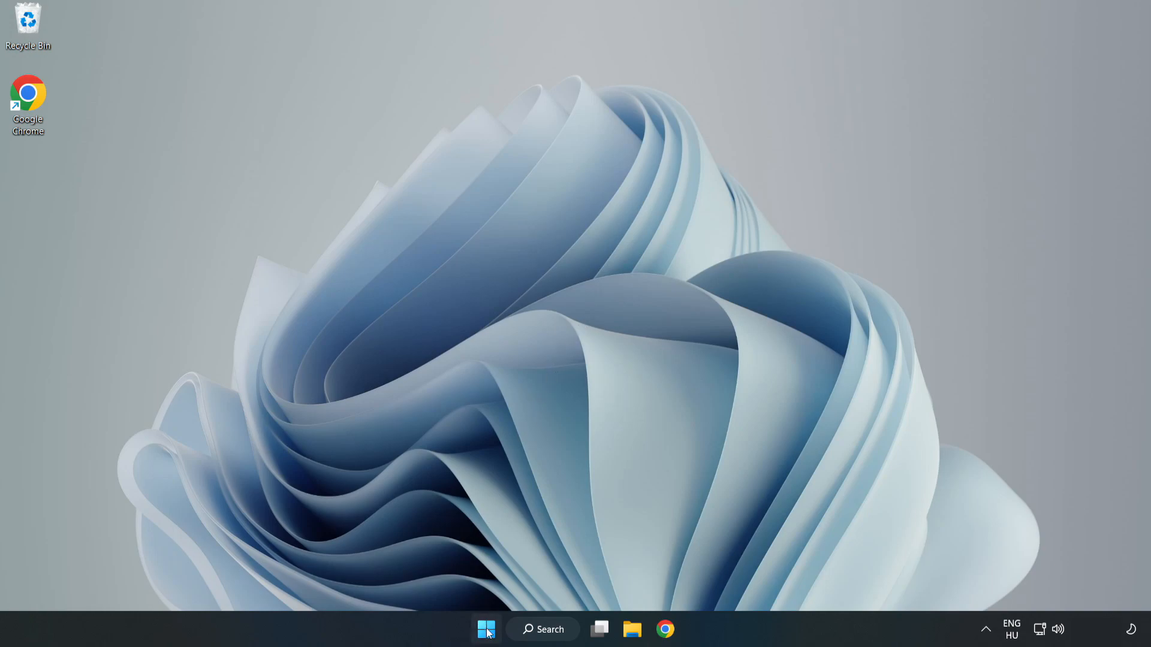
- Show the Start menu power options with Sleep, Shut down and Restart
{"action": "left_click", "coordinate": [486, 630]}
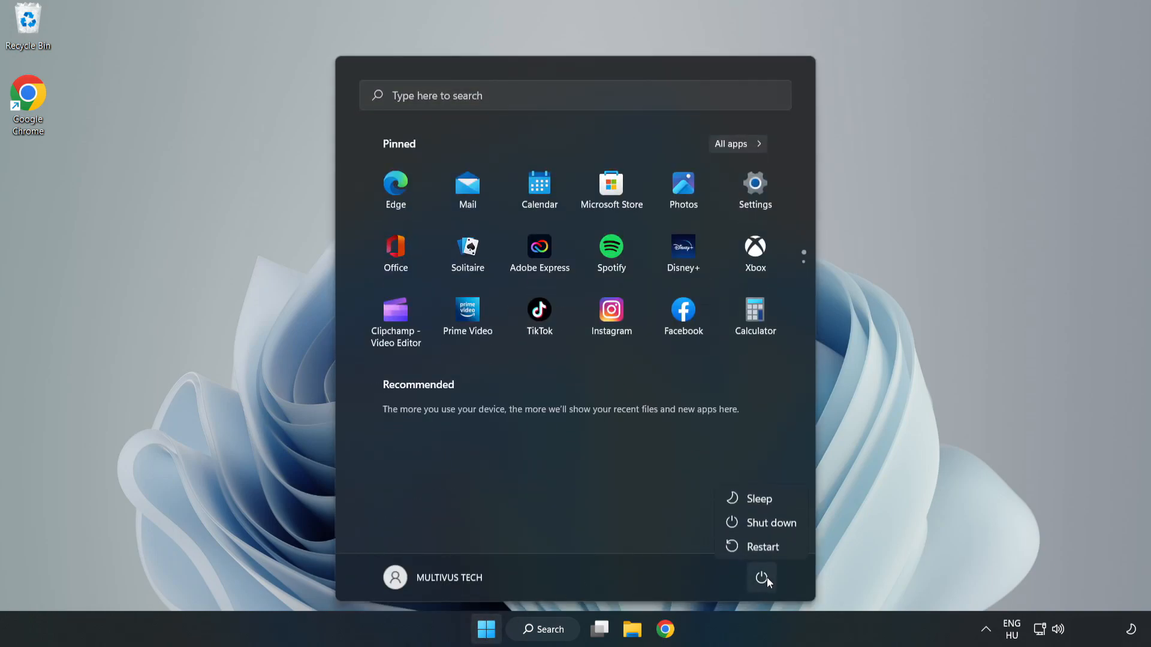